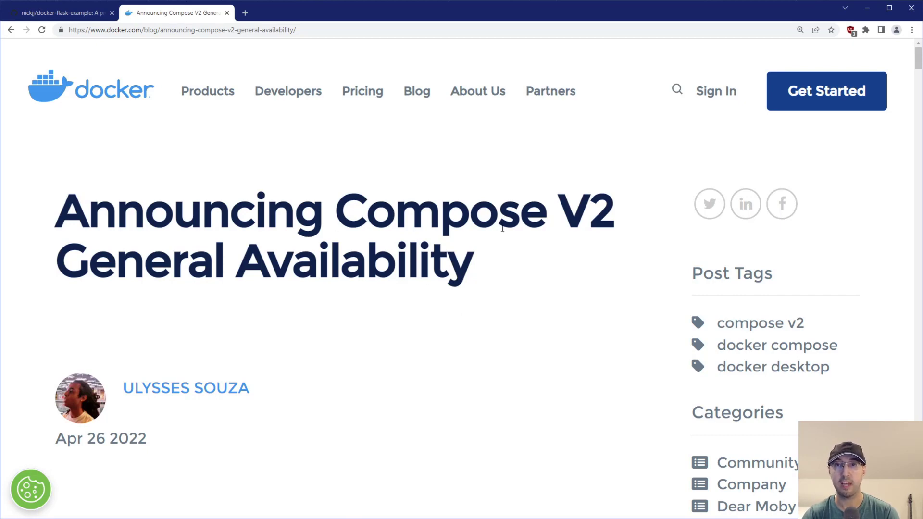
Step: Scroll past the changes table to the Proposed Compose V1 End-of-Life Timeline ending April 2023
scroll(down, 3)
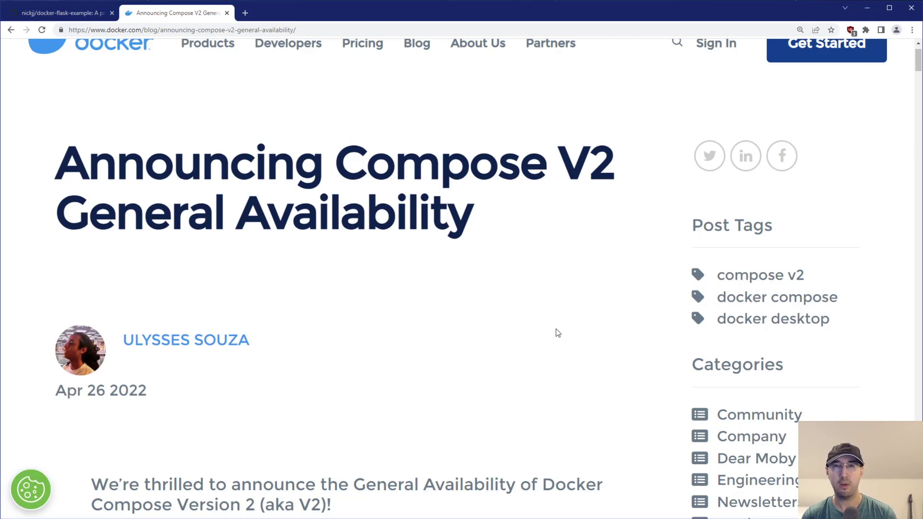
mouse_move(543, 335)
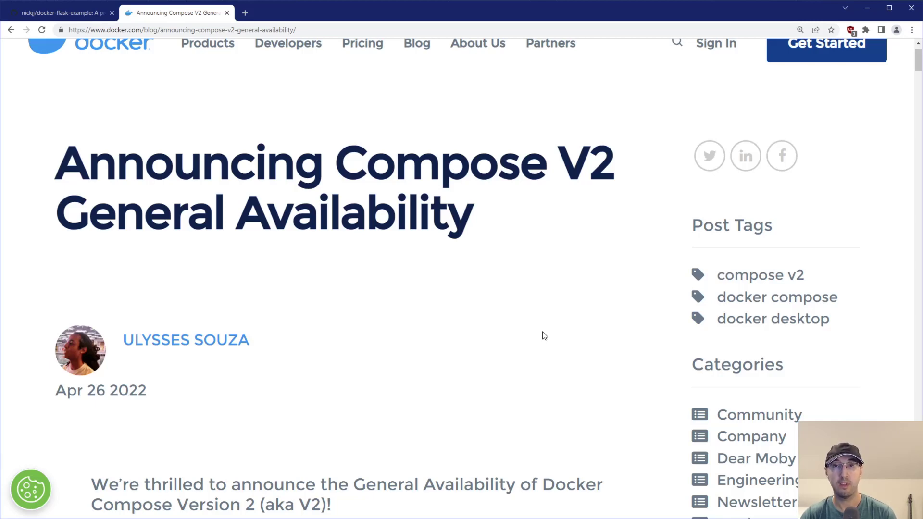
mouse_move(549, 335)
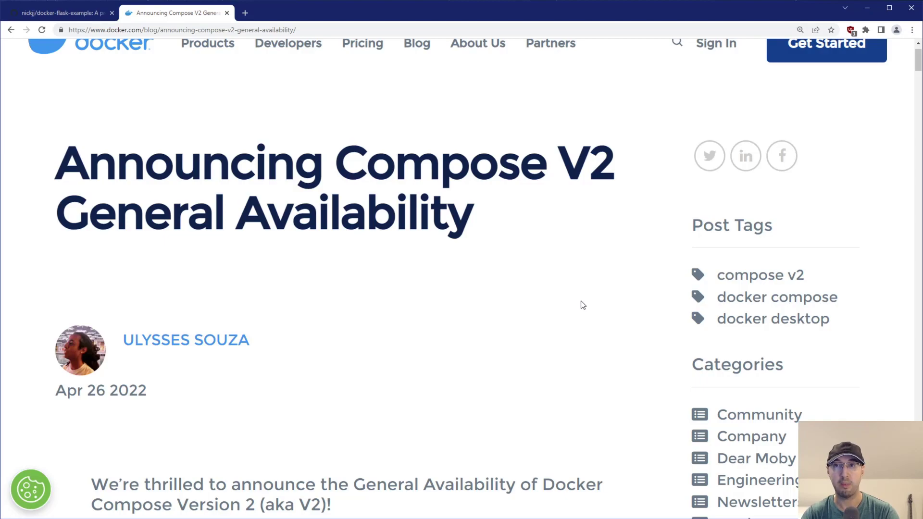
scroll(down, 3)
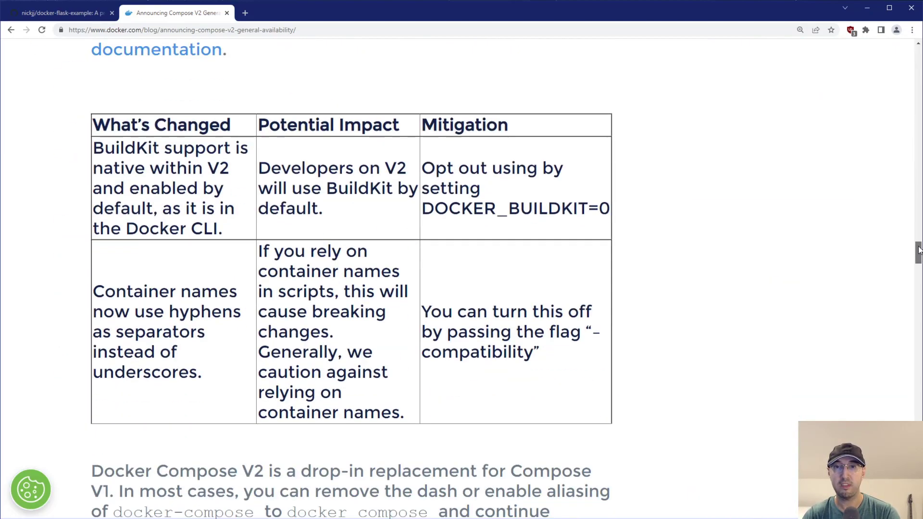
scroll(down, 3)
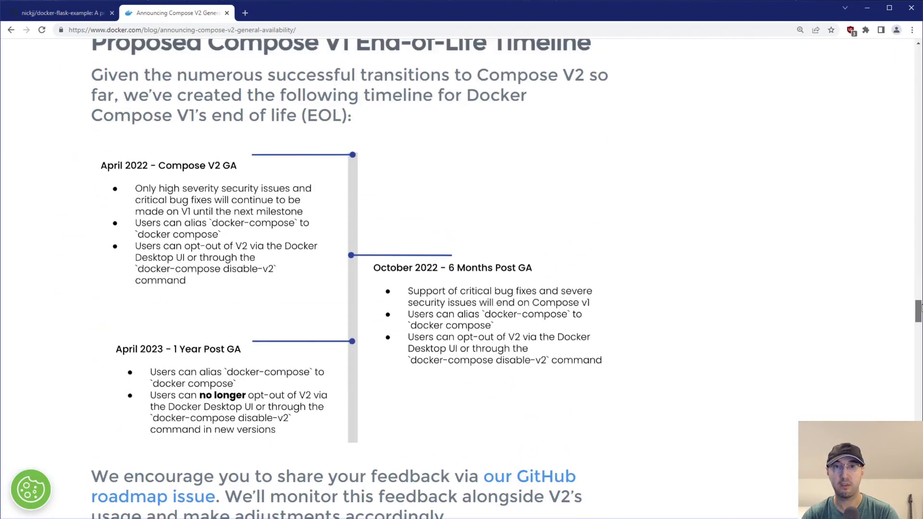
mouse_move(763, 273)
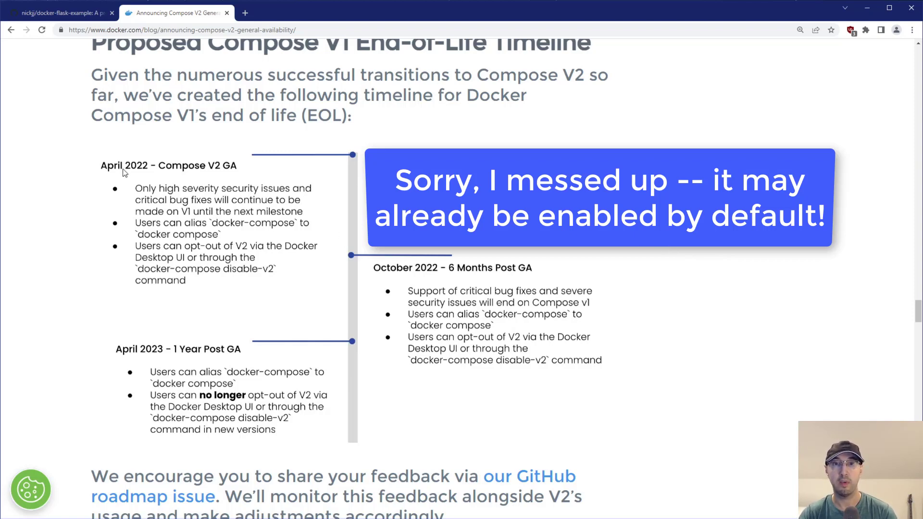
mouse_move(157, 169)
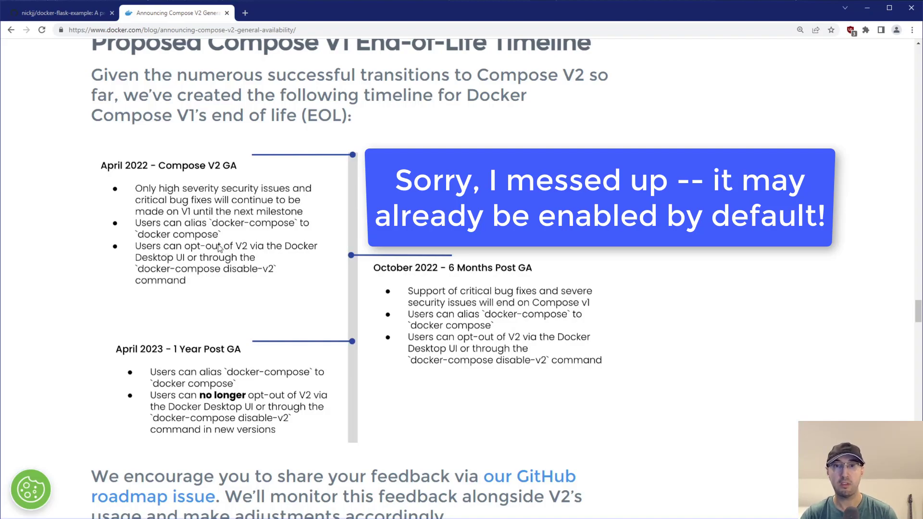
scroll(down, 3)
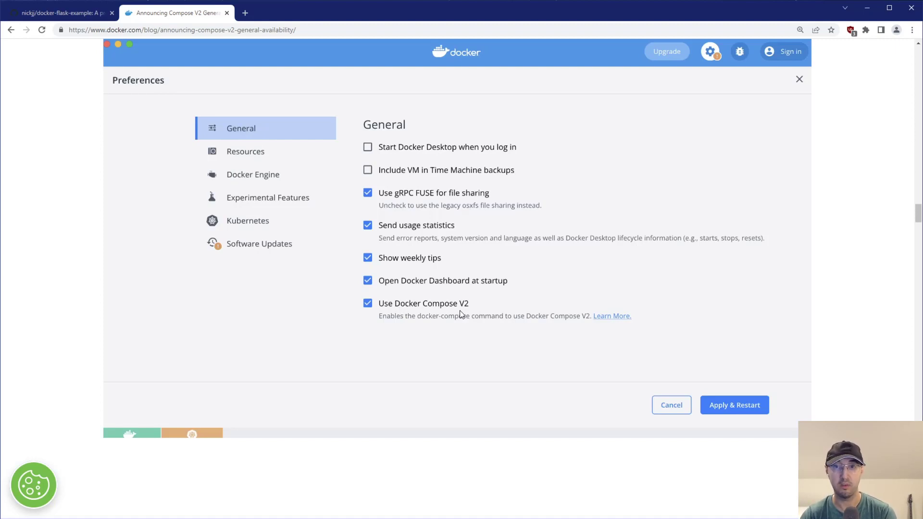
mouse_move(479, 323)
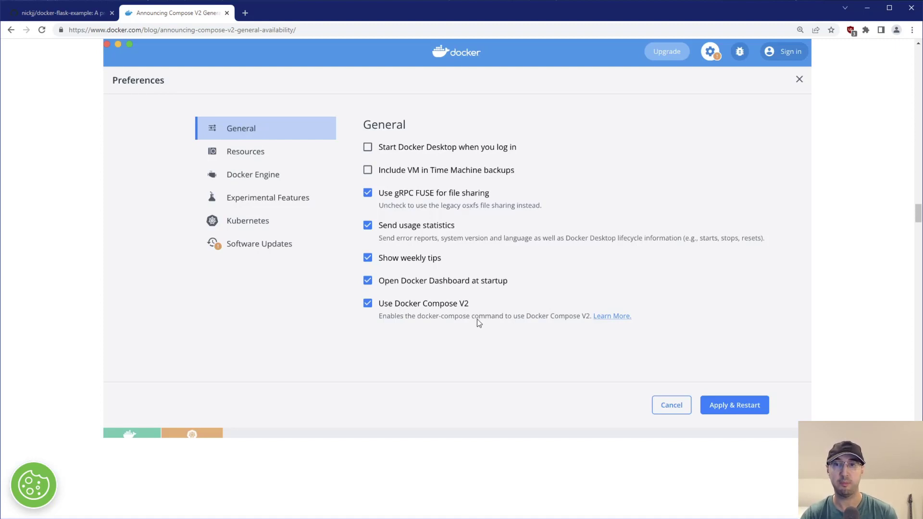
mouse_move(424, 308)
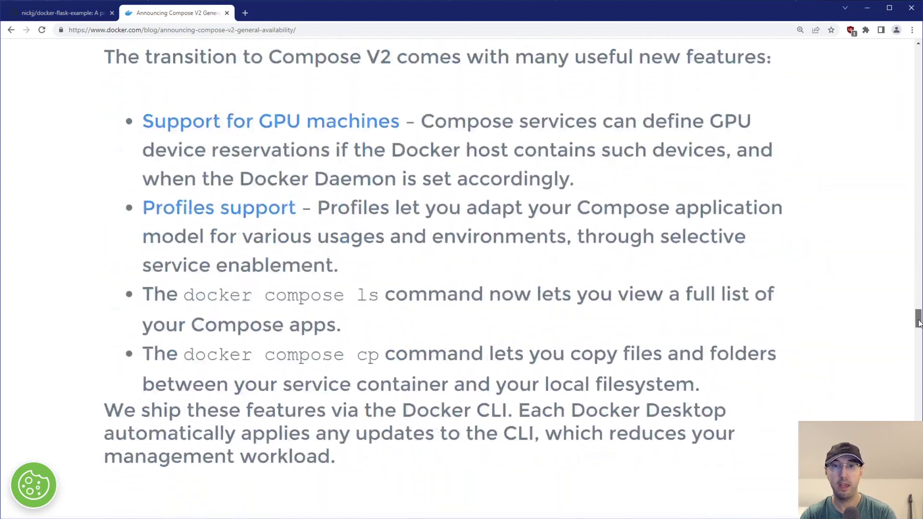
scroll(down, 3)
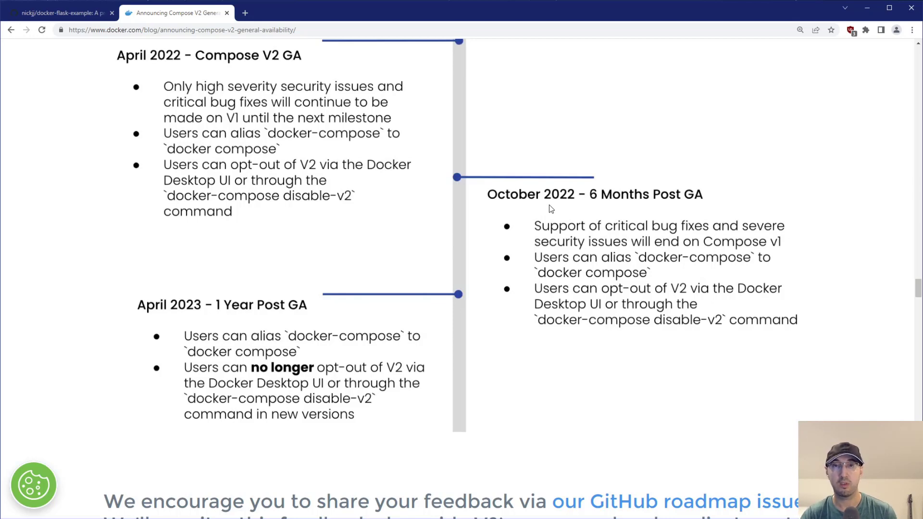
mouse_move(335, 188)
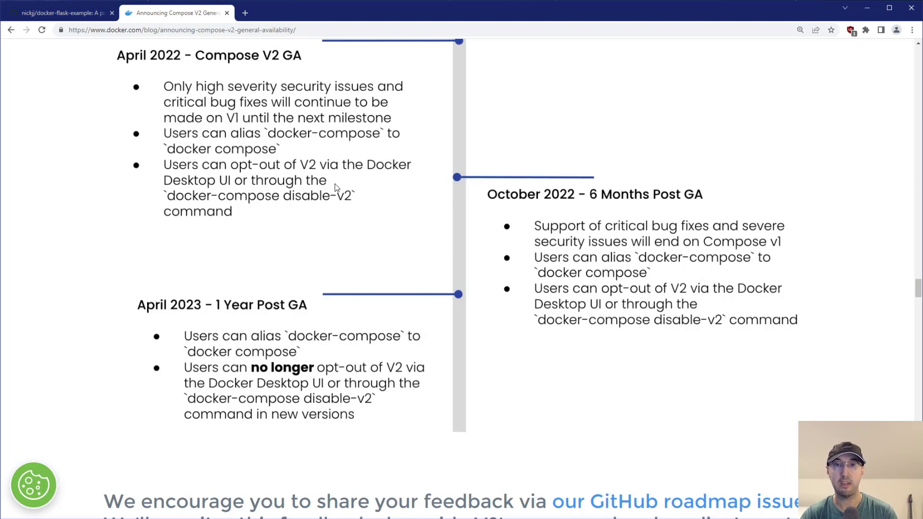
mouse_move(667, 305)
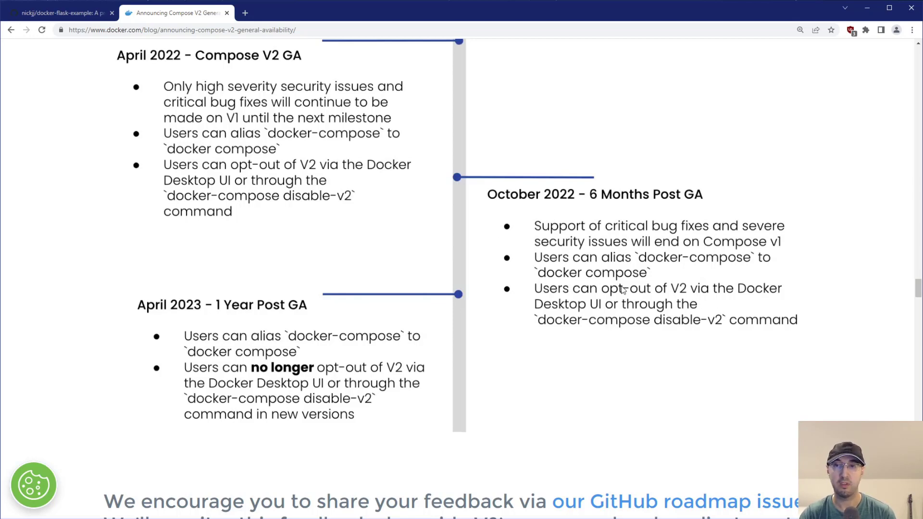
mouse_move(585, 249)
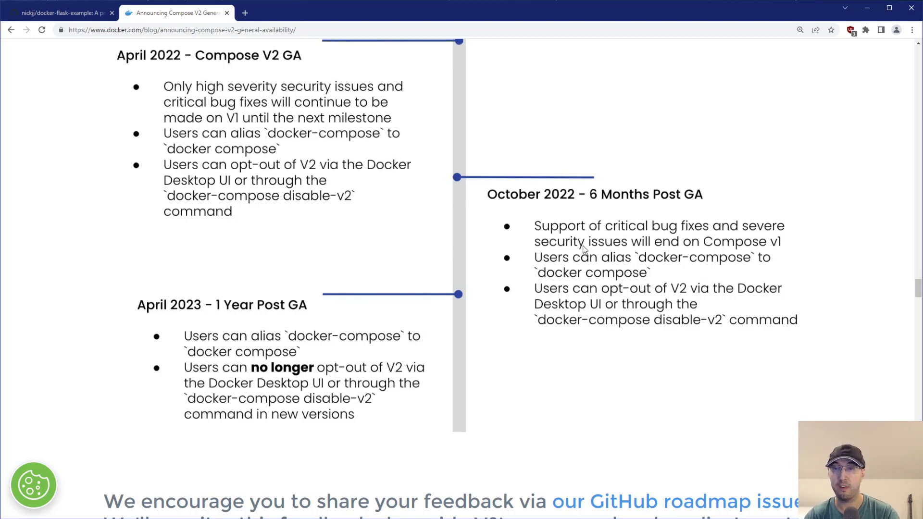
mouse_move(784, 192)
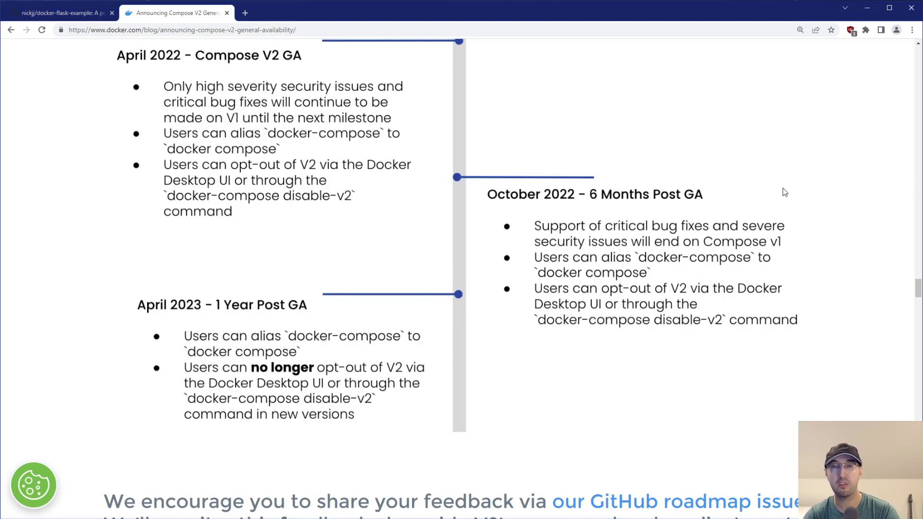
mouse_move(319, 300)
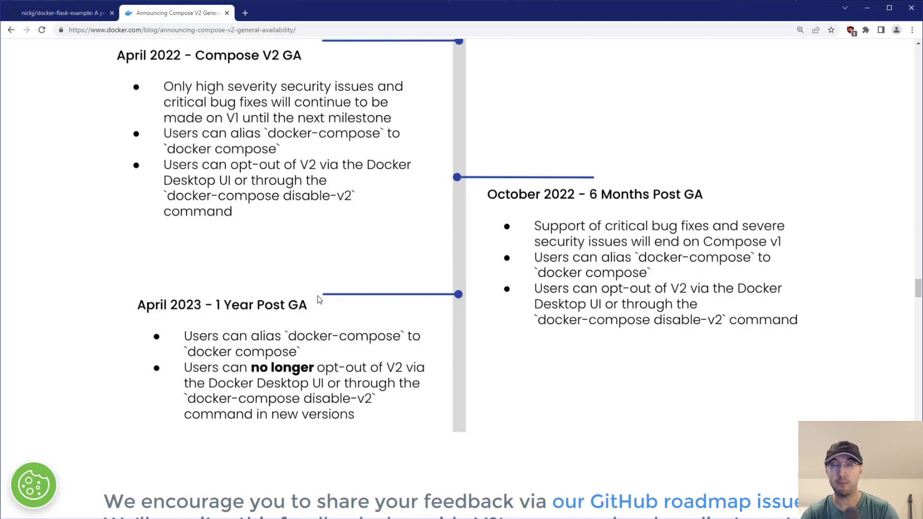
mouse_move(163, 306)
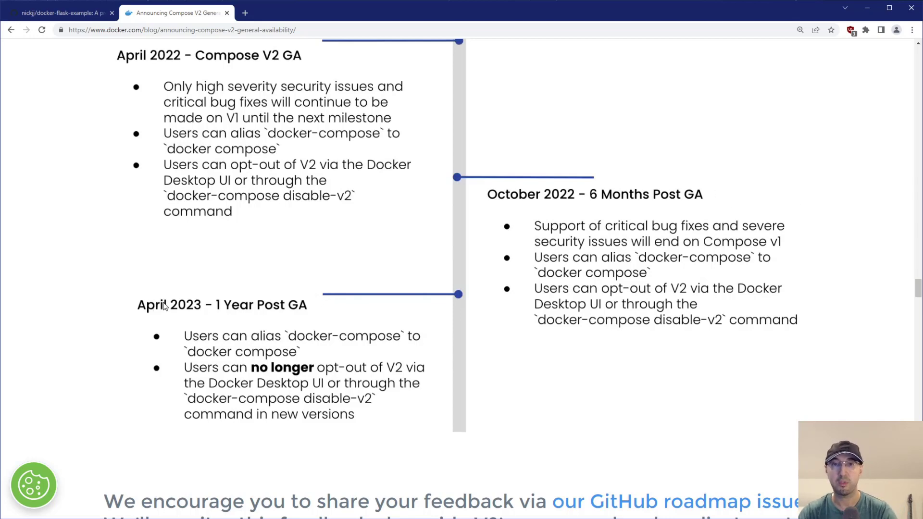
mouse_move(310, 377)
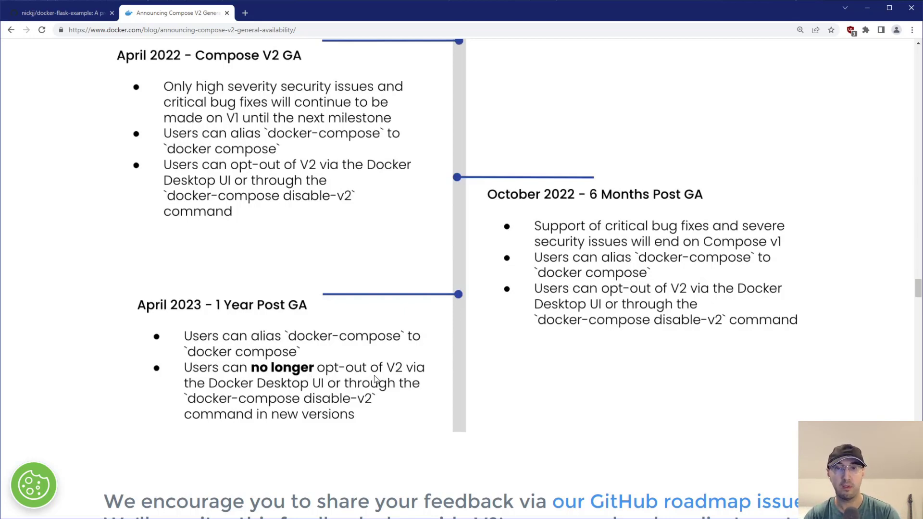
mouse_move(281, 385)
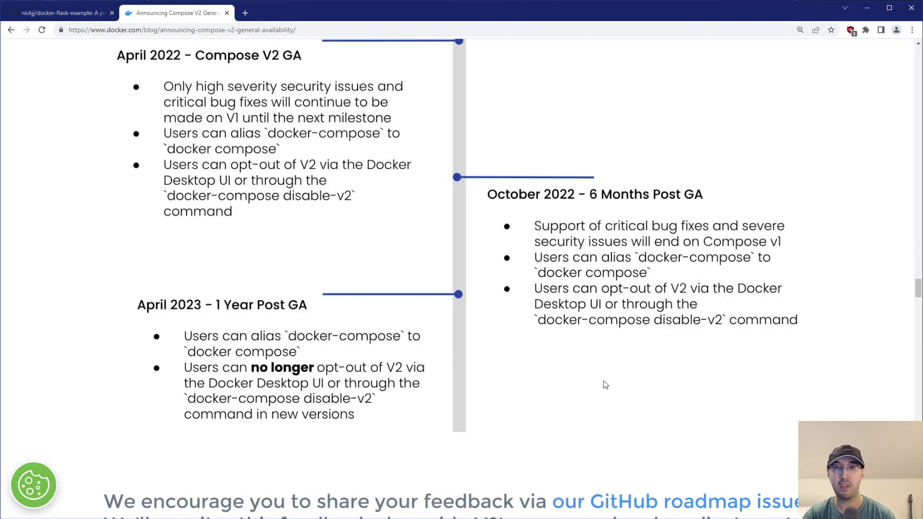
mouse_move(701, 375)
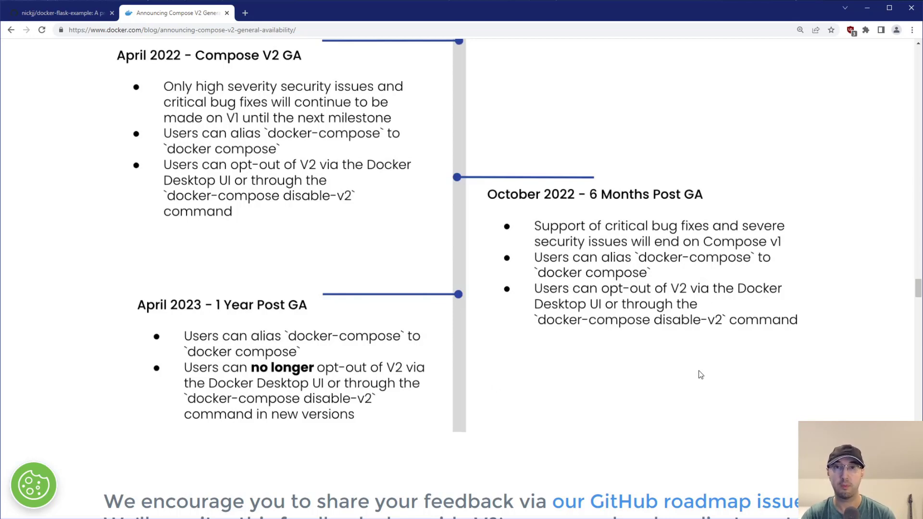
mouse_move(742, 360)
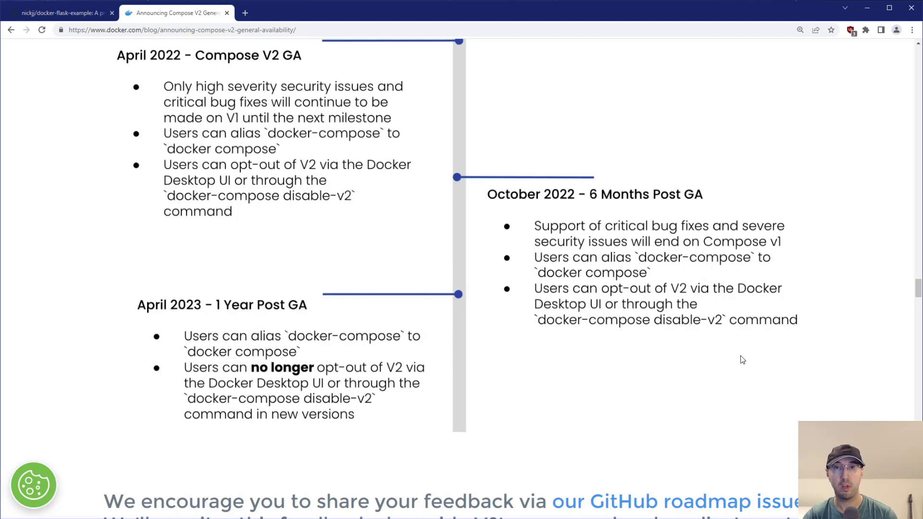
mouse_move(792, 336)
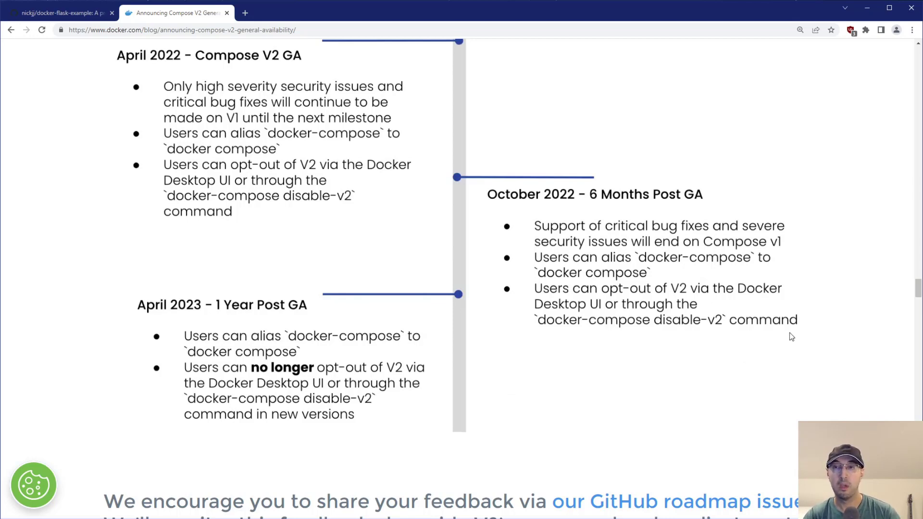
mouse_move(789, 311)
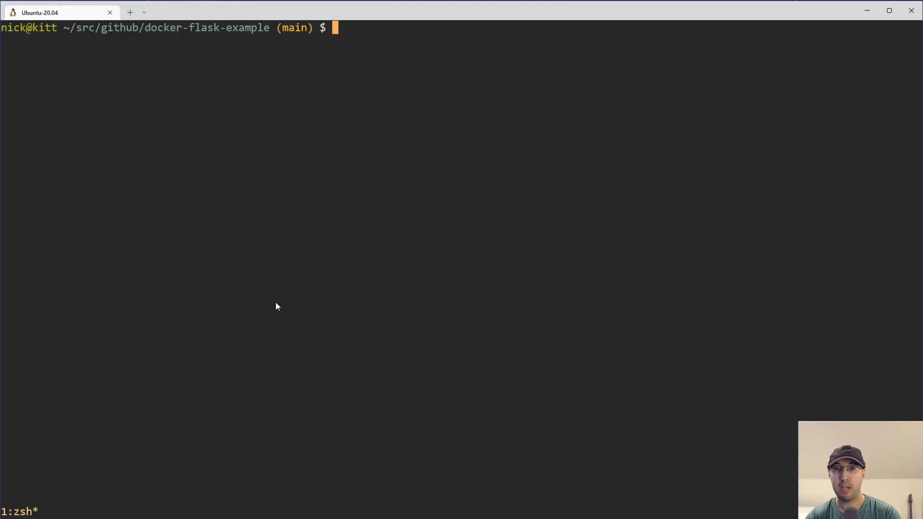
text(docker compo)
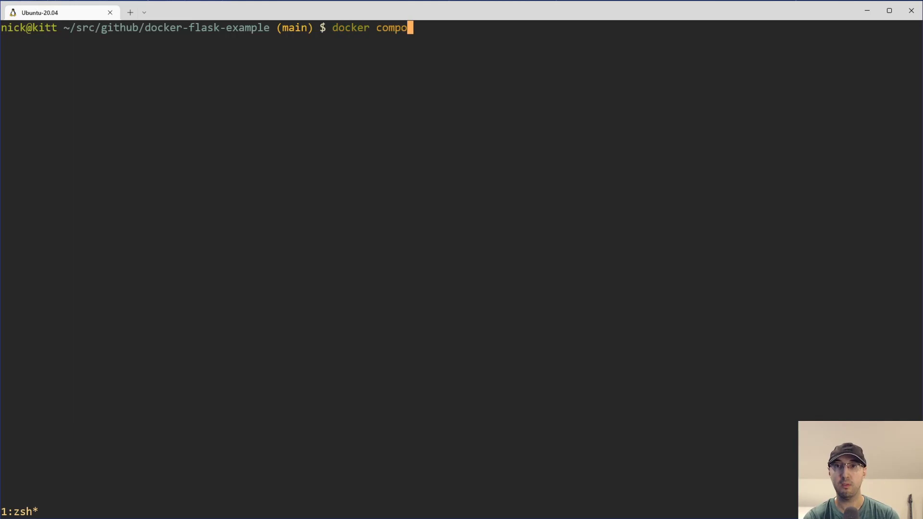
text(se)
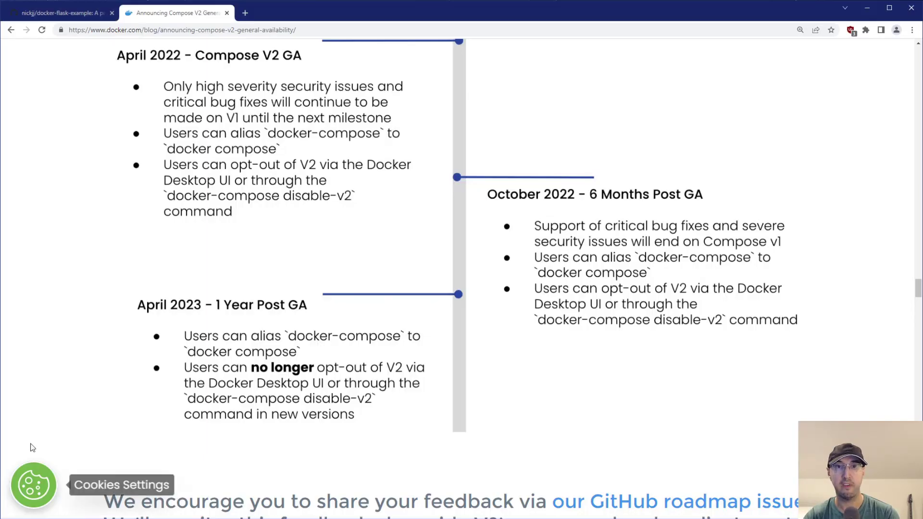
Step: Switch to the nickjj/docker-flask-example GitHub repository page listing its files and commits
click(56, 13)
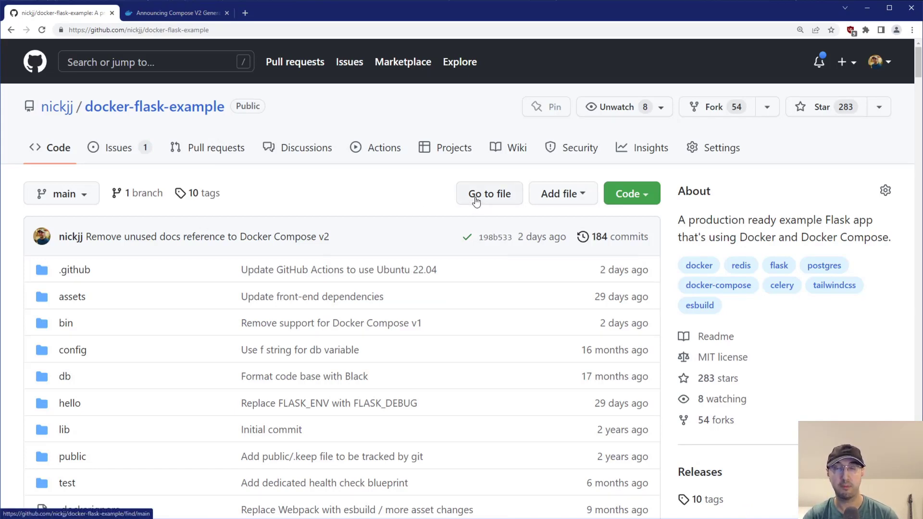
mouse_move(477, 201)
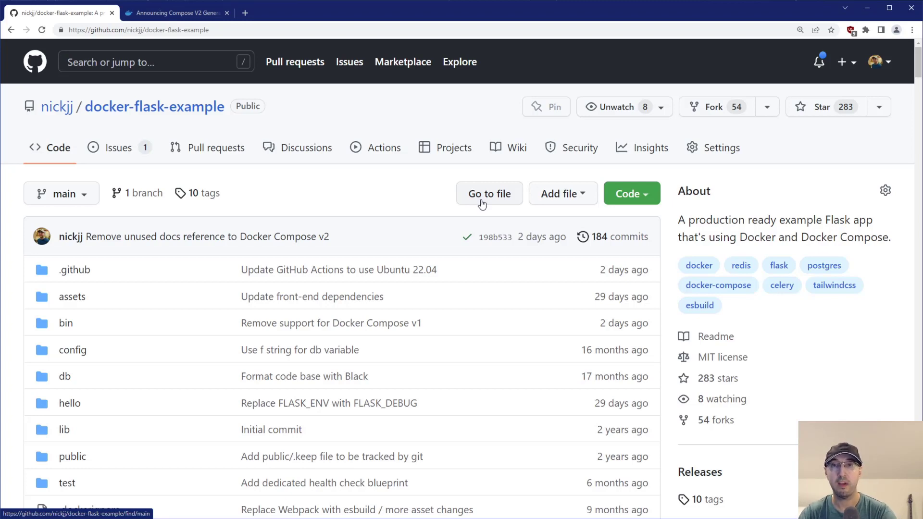
mouse_move(171, 50)
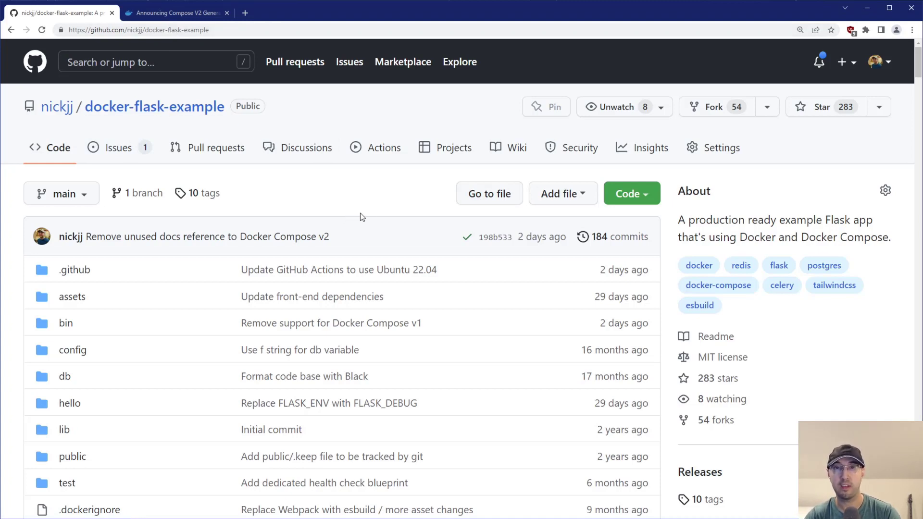
mouse_move(206, 337)
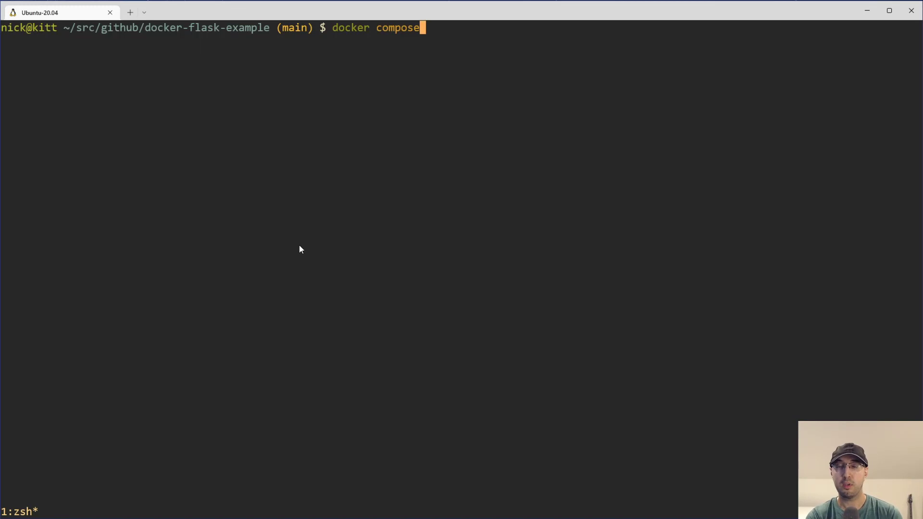
Step: Run `docker compose version` in the project shell; it reports Docker Compose v2.6.0
text(version)
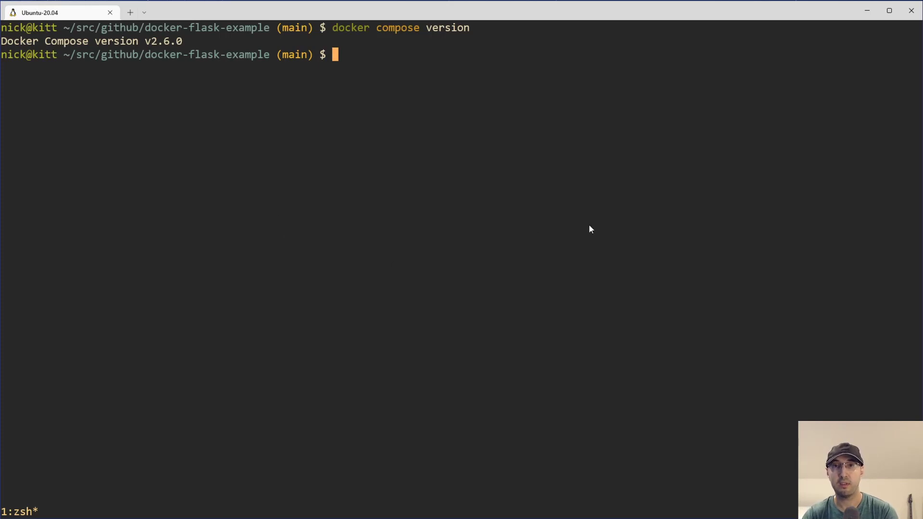
mouse_move(606, 215)
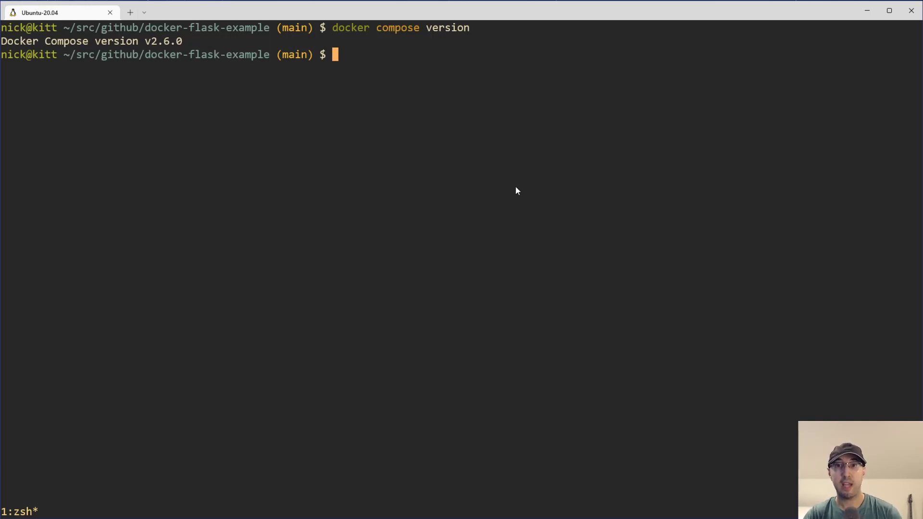
mouse_move(536, 155)
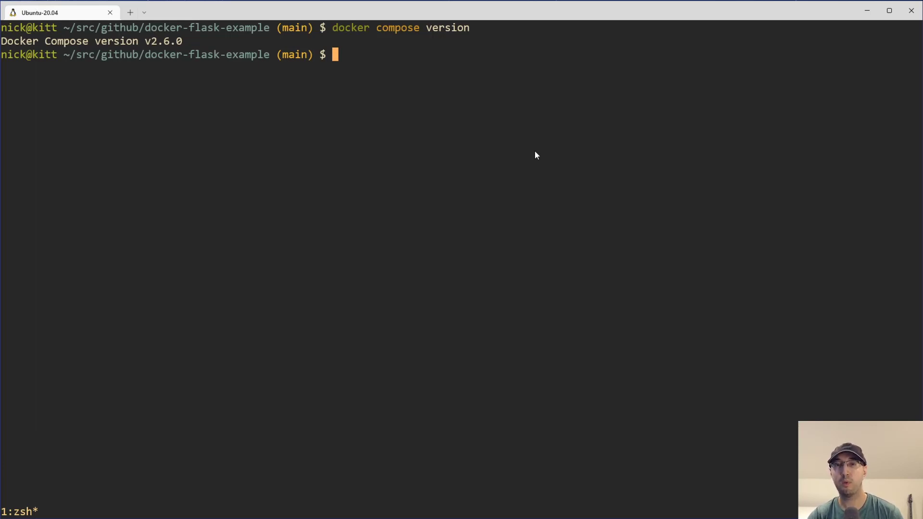
mouse_move(333, 30)
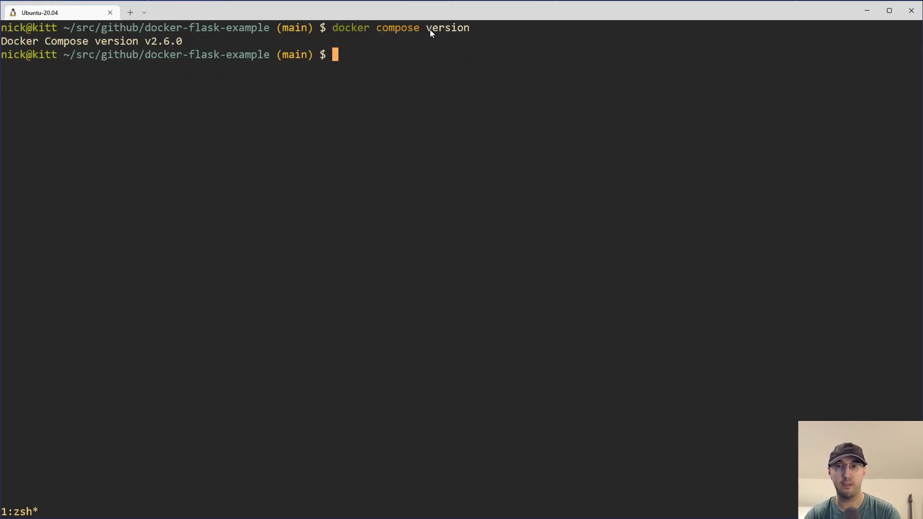
mouse_move(489, 165)
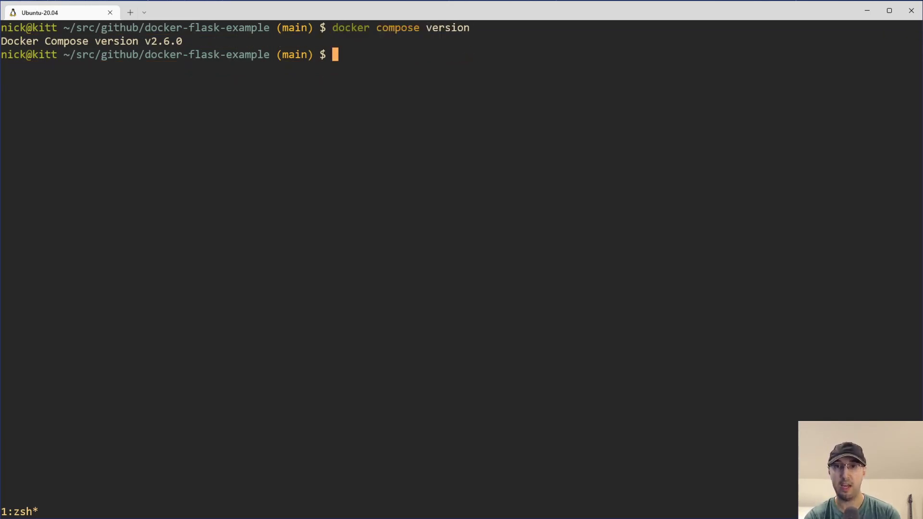
Step: Review the profiles lines of postgres, redis, web and worker, then return to the x-app/x-assets anchors
text(docker u)
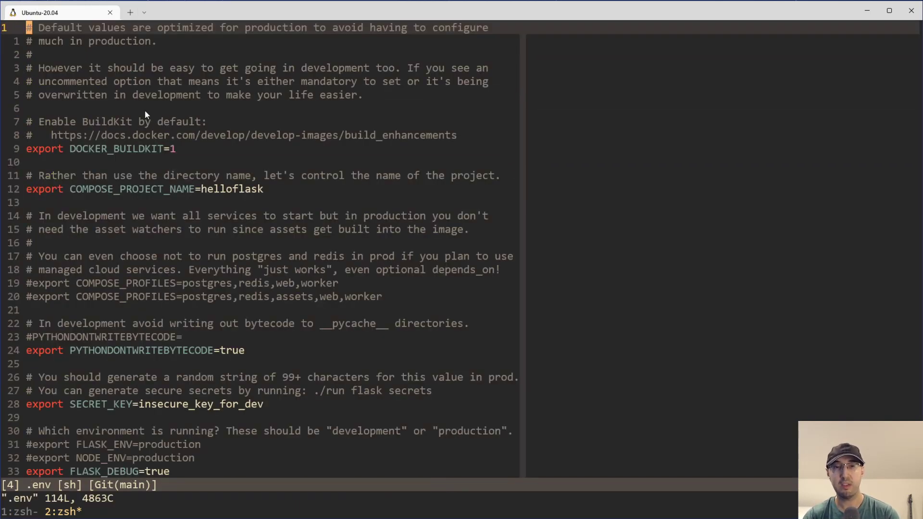
mouse_move(267, 228)
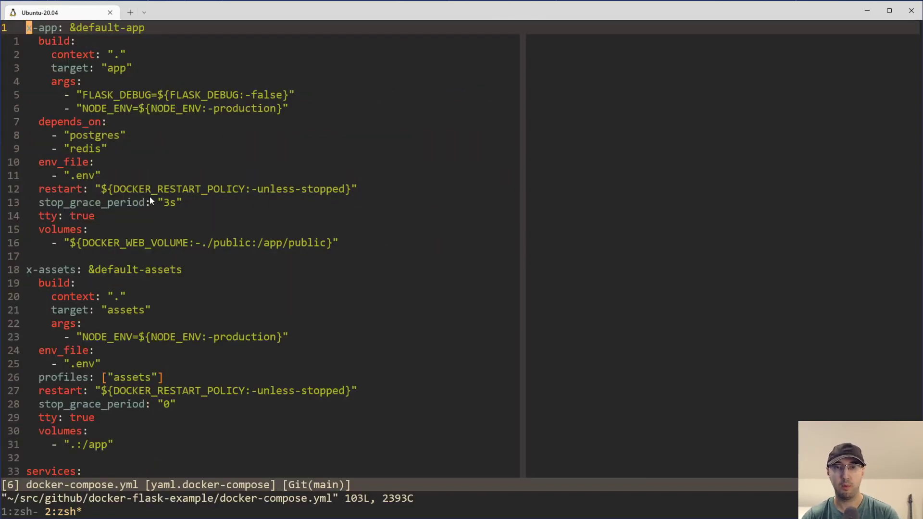
mouse_move(309, 239)
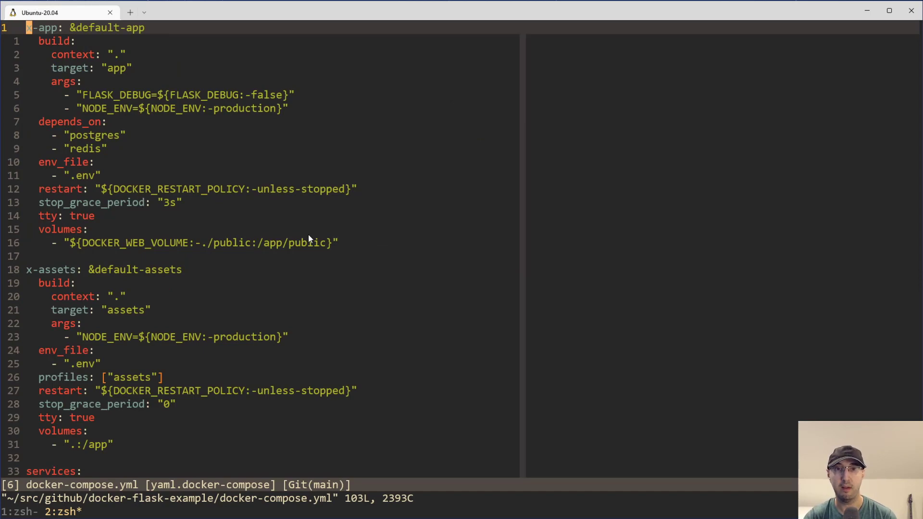
scroll(down, 3)
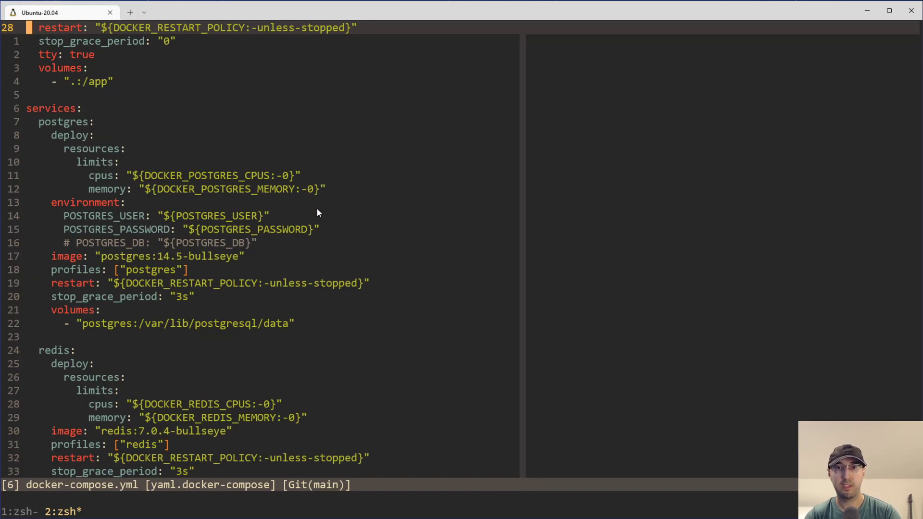
mouse_move(231, 178)
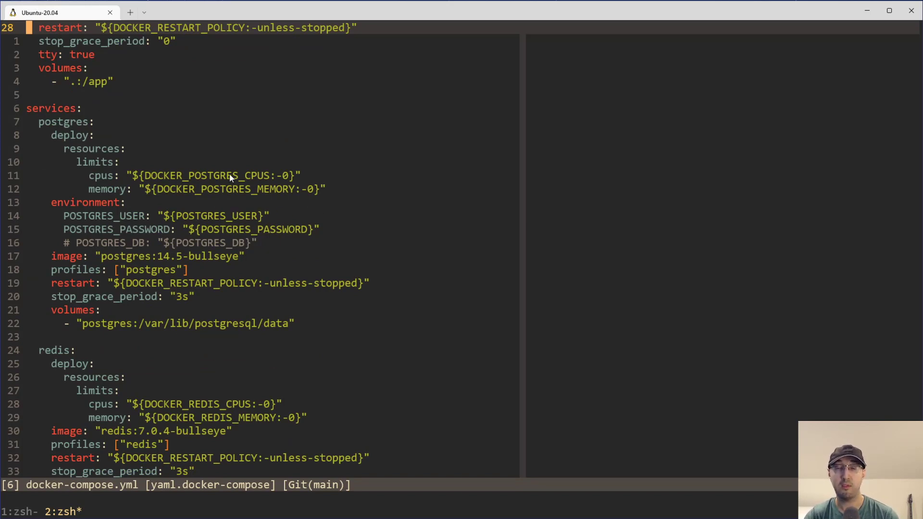
mouse_move(273, 177)
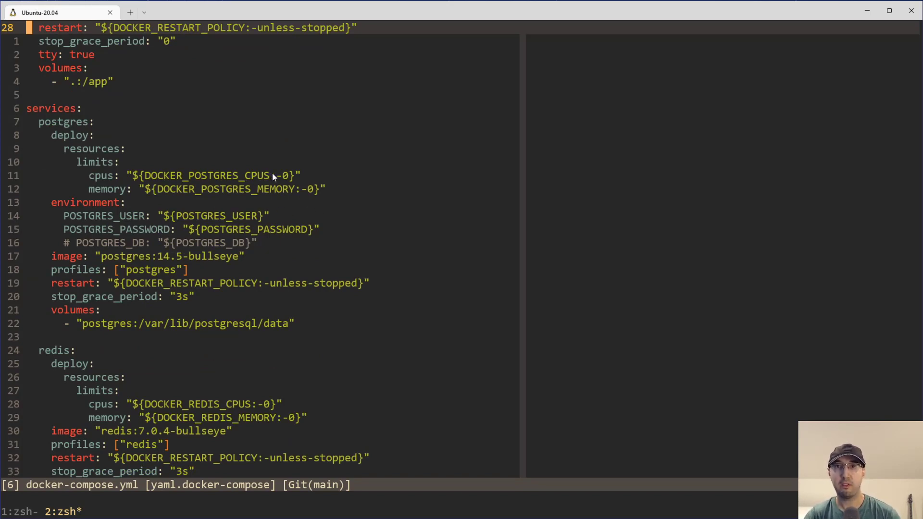
key(v)
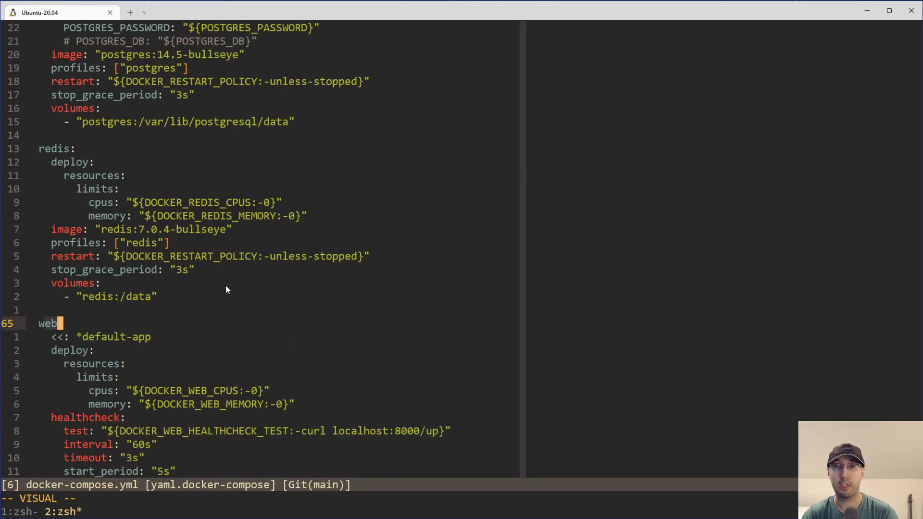
scroll(down, 3)
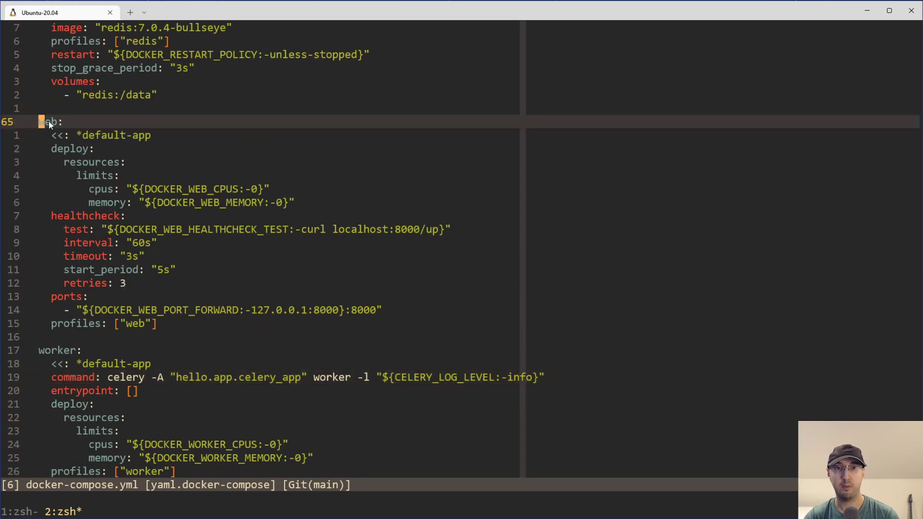
key(v)
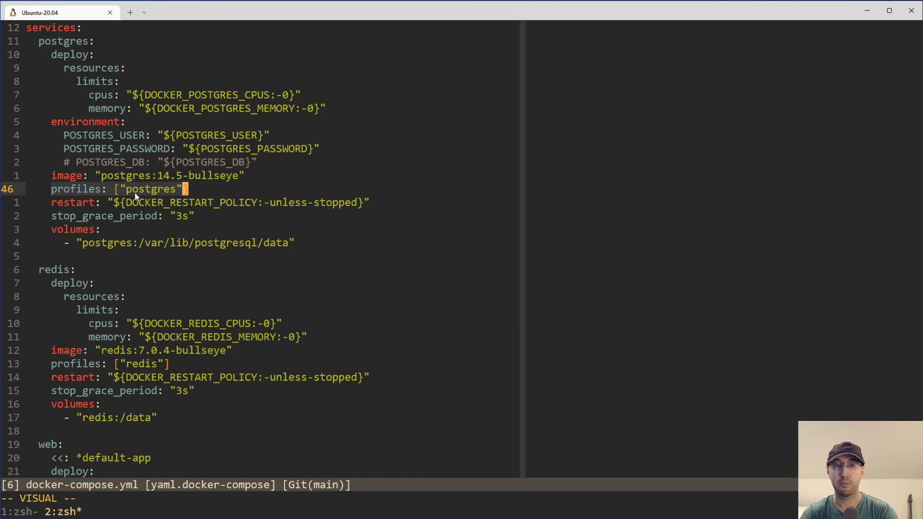
mouse_move(200, 202)
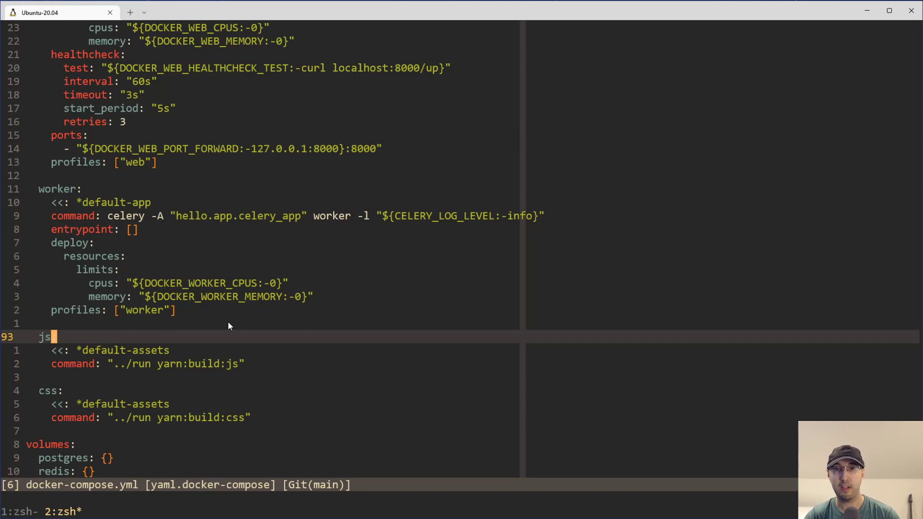
mouse_move(73, 414)
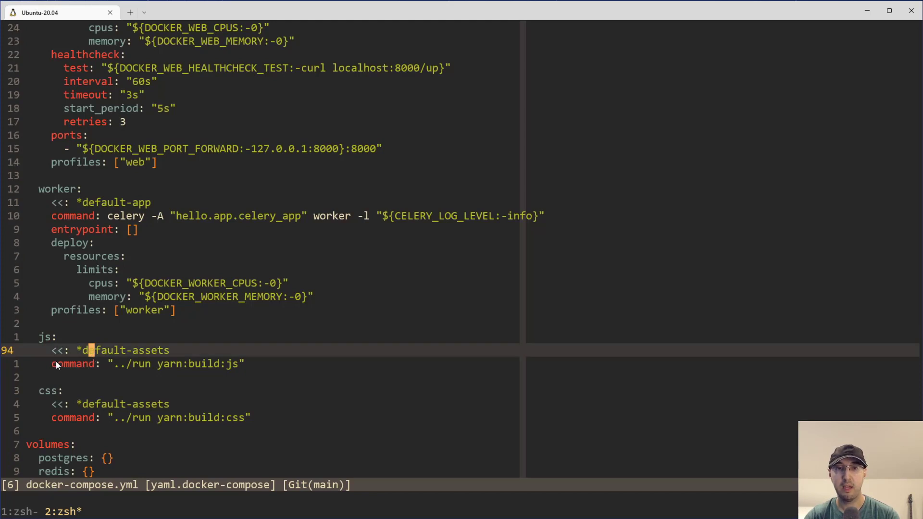
key(v)
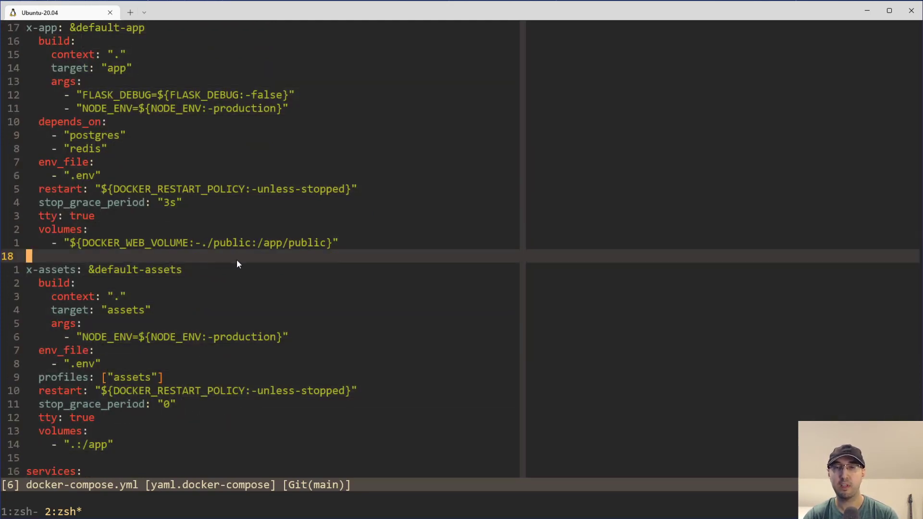
mouse_move(220, 262)
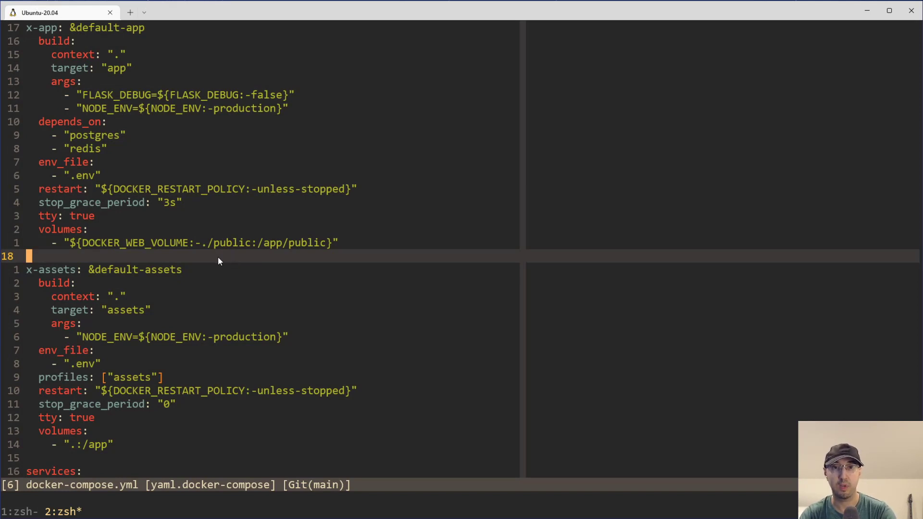
mouse_move(211, 260)
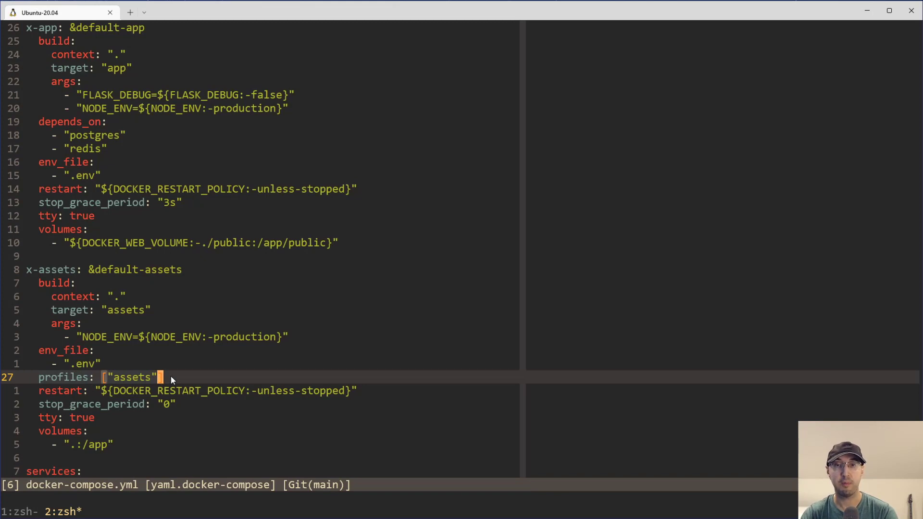
mouse_move(163, 257)
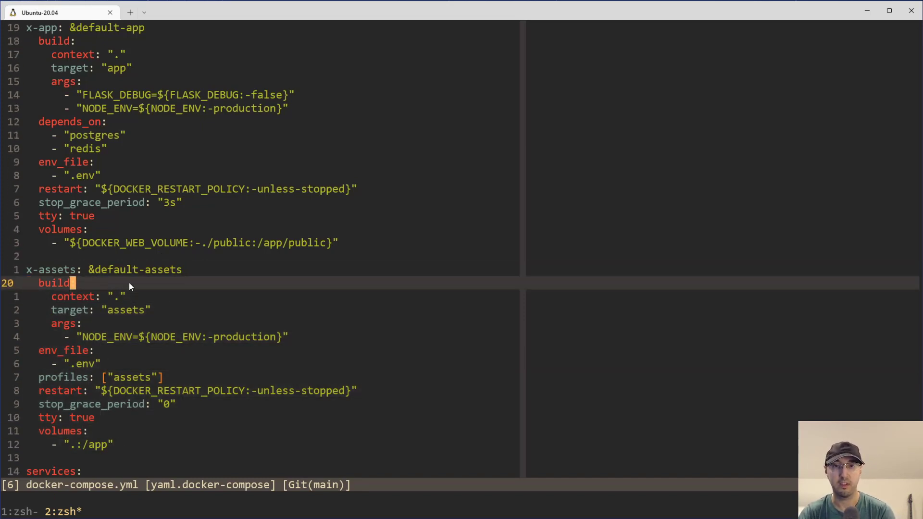
mouse_move(159, 286)
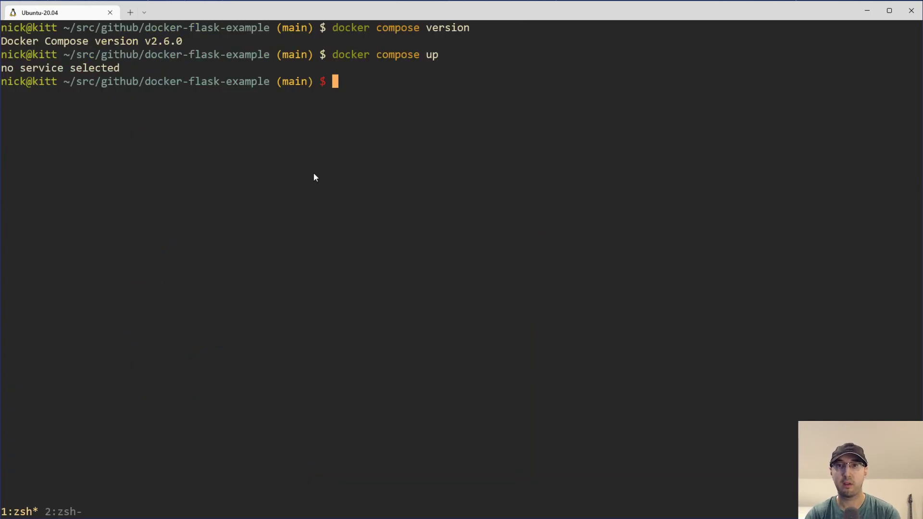
Step: Re-run `docker compose up` with no profile, then run `docker compose --profile web,worker up`
text(docker compose u)
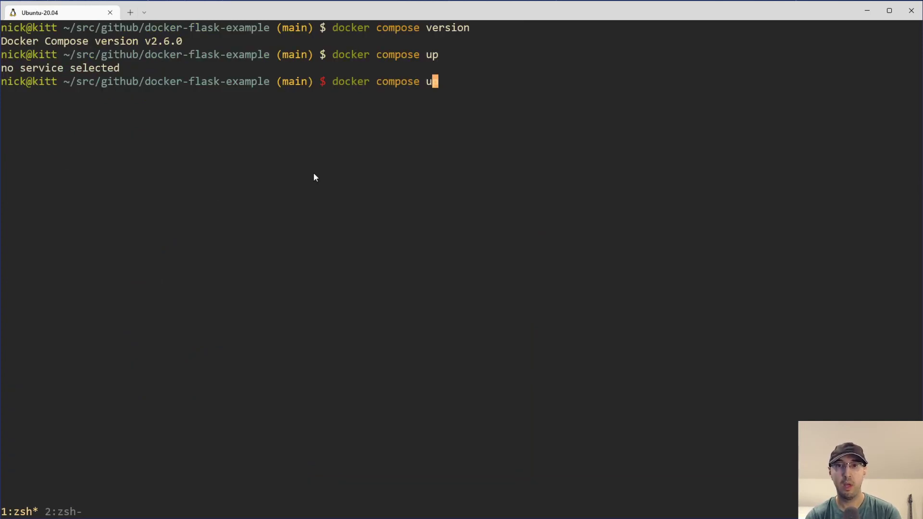
key(enter)
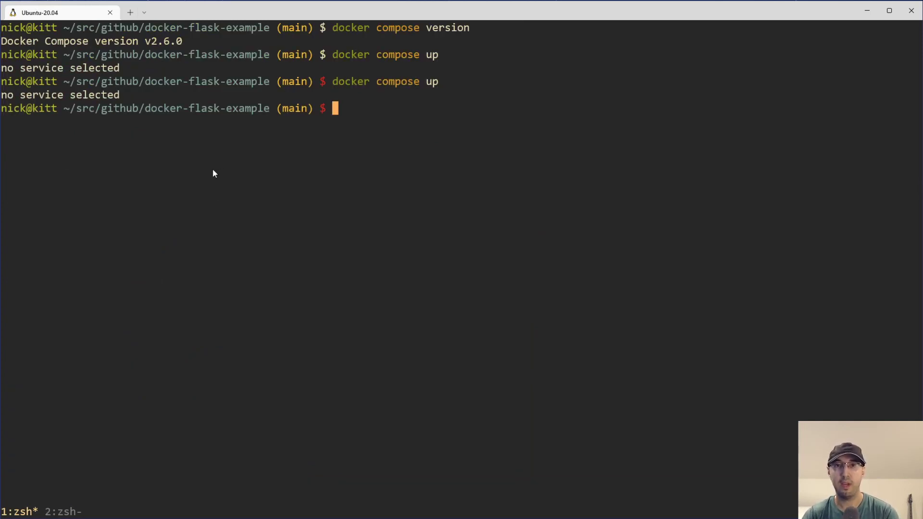
mouse_move(207, 171)
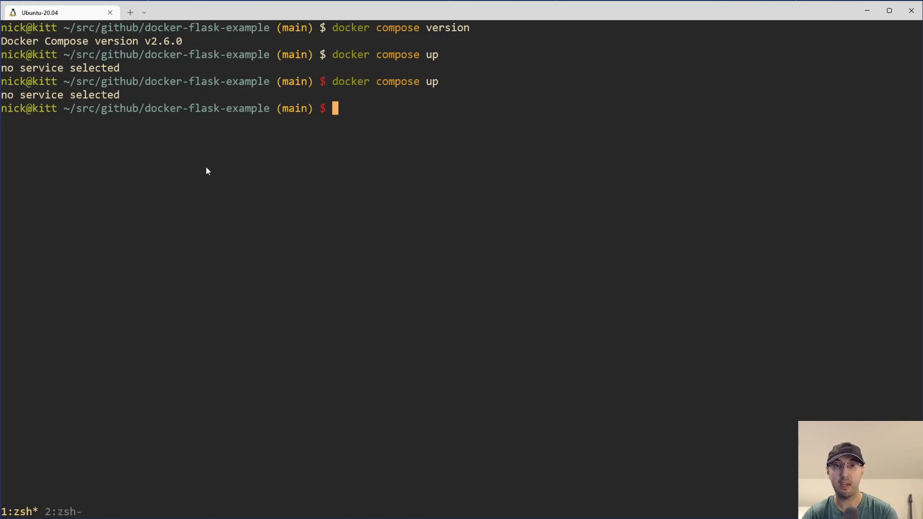
mouse_move(103, 391)
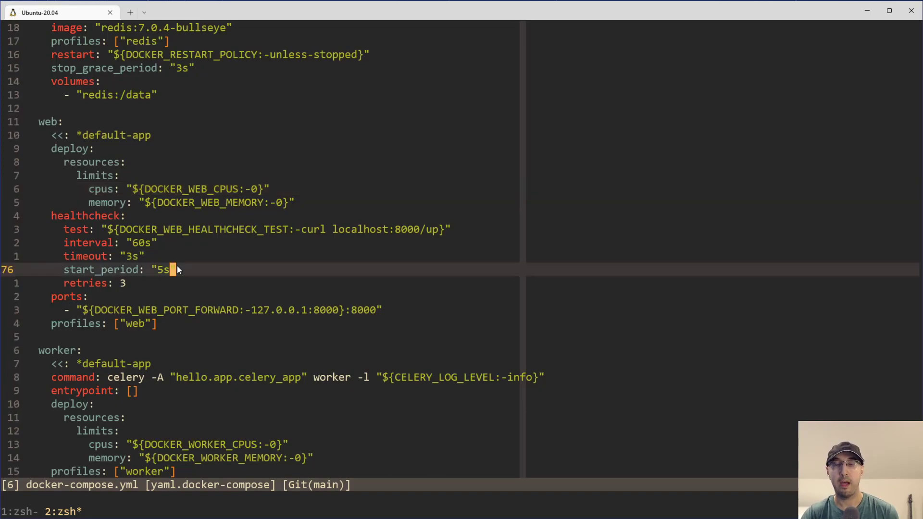
scroll(down, 3)
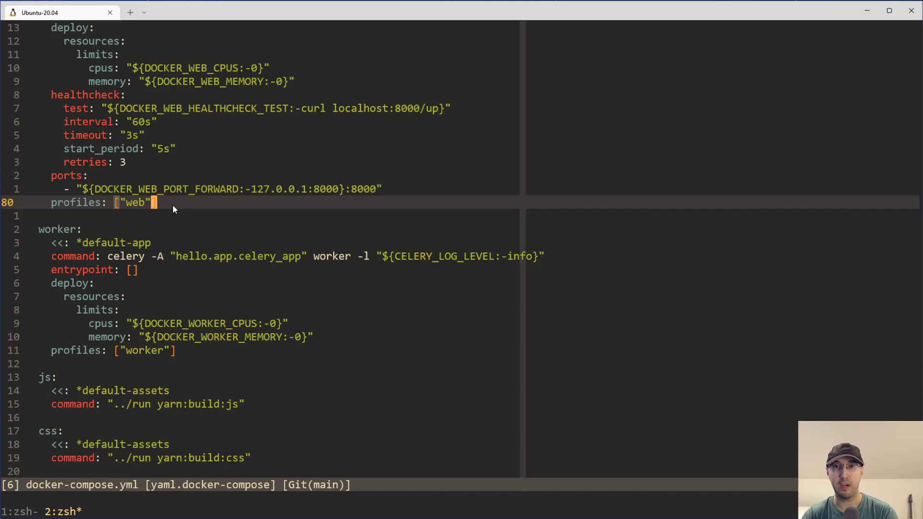
mouse_move(162, 210)
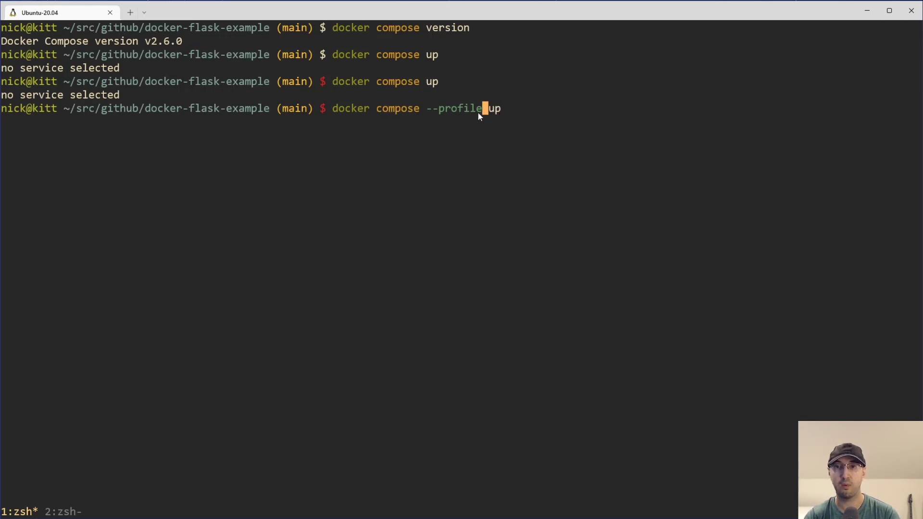
text(web,)
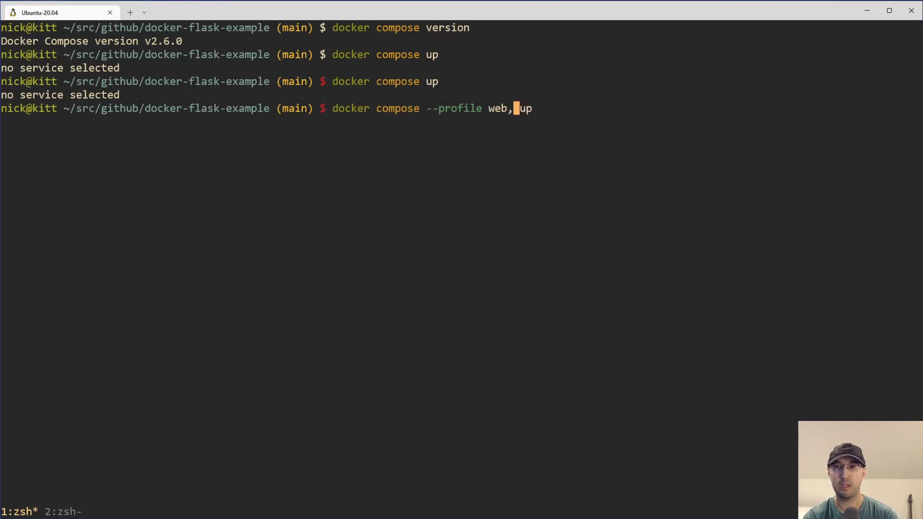
text(worker)
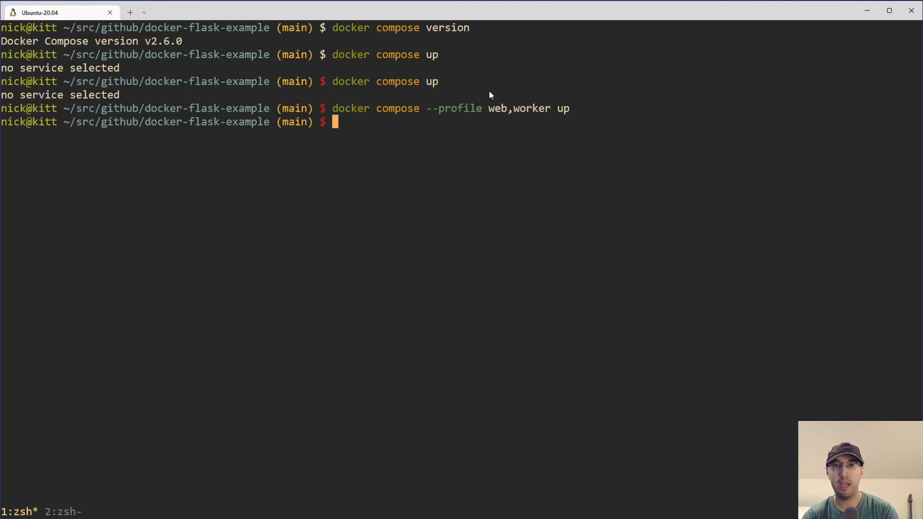
mouse_move(40, 441)
text(docker compose up)
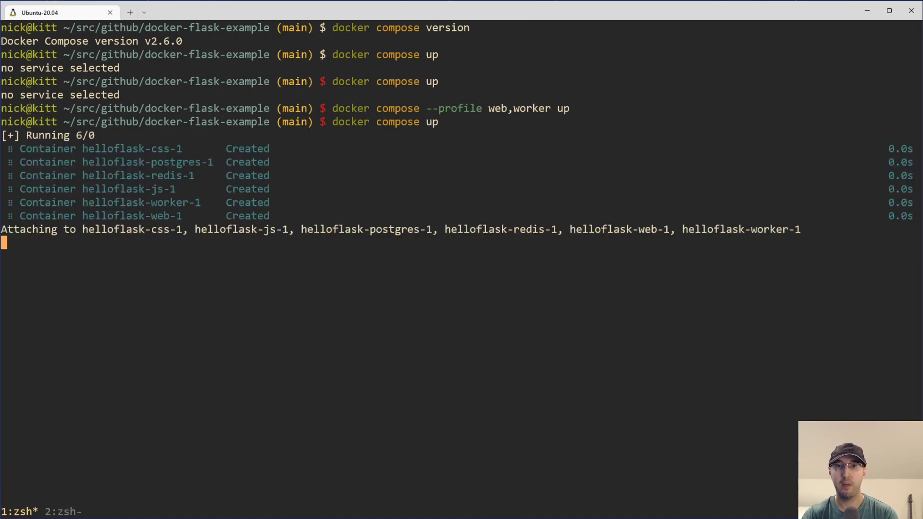
Step: Watch the six helloflask containers log web requests, then stop them all with Ctrl+C
scroll(down, 3)
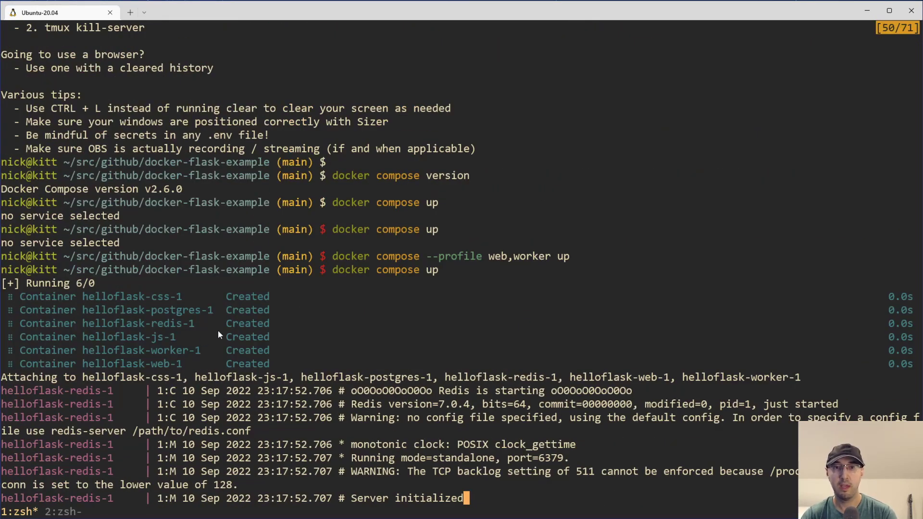
mouse_move(170, 352)
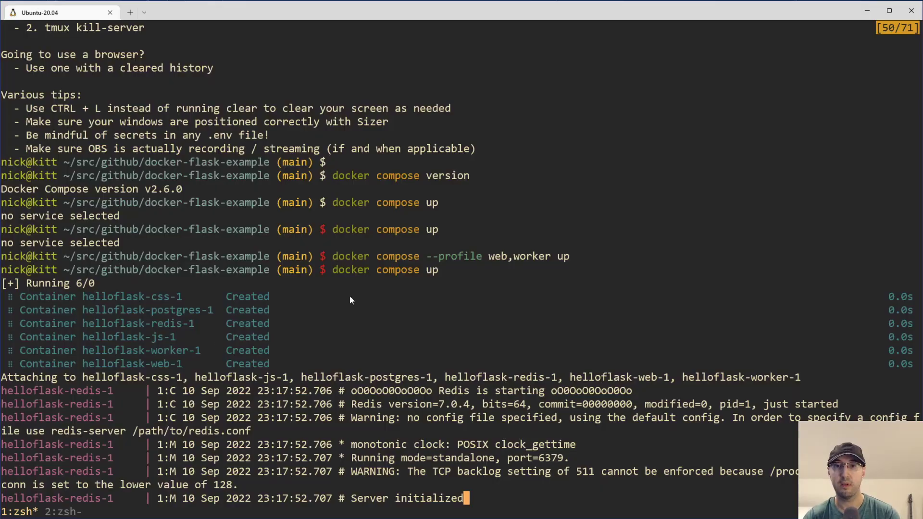
key(ctrl+c)
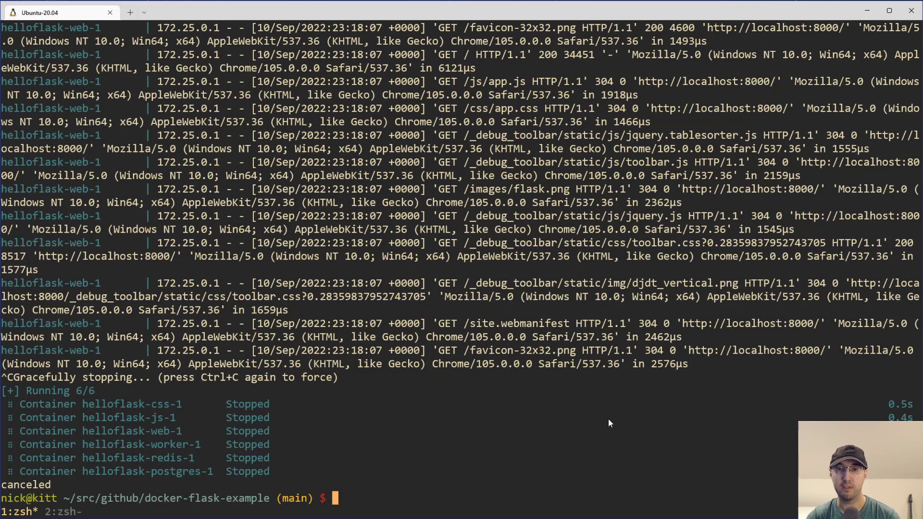
mouse_move(498, 414)
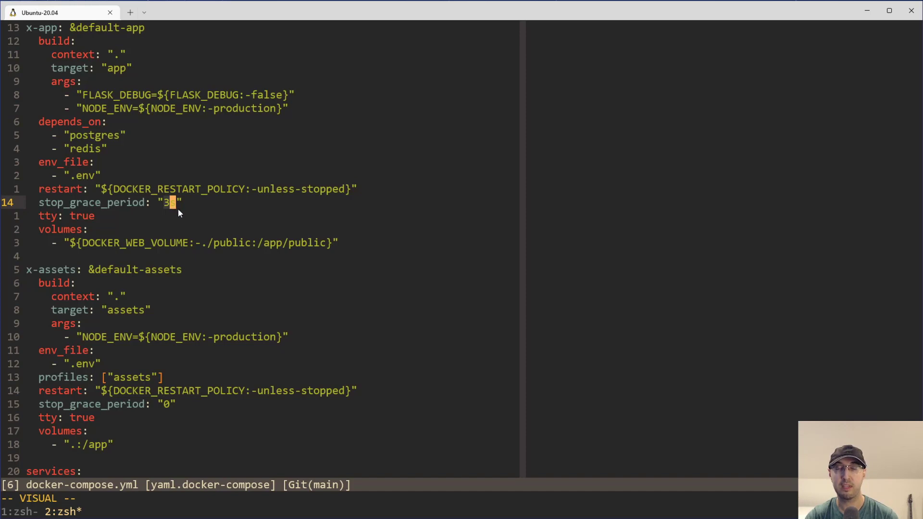
mouse_move(184, 214)
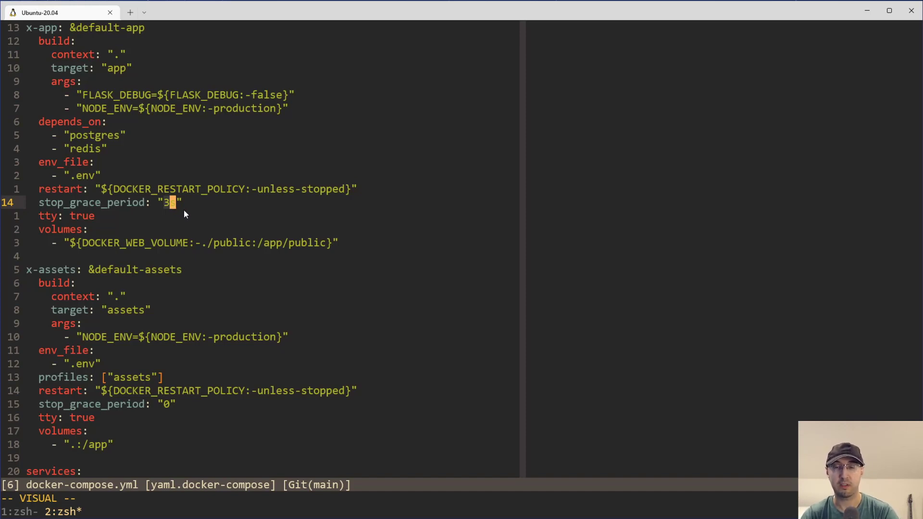
Step: Set stop_grace_period to "3s" for x-app and "0" for x-assets in docker-compose.yml
text(s)
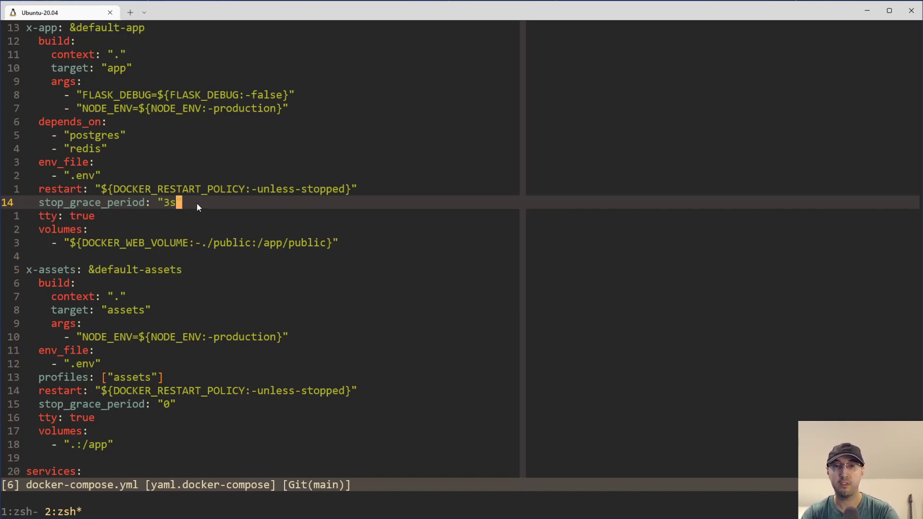
mouse_move(331, 217)
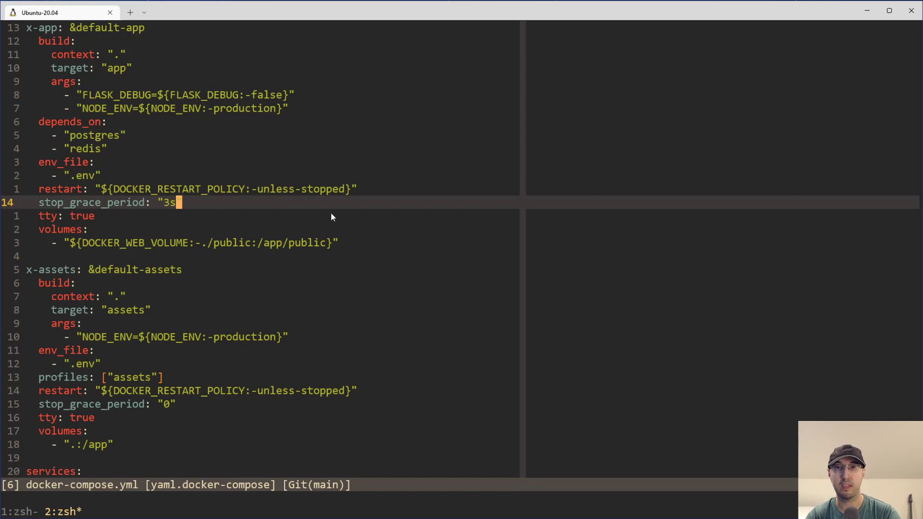
mouse_move(371, 219)
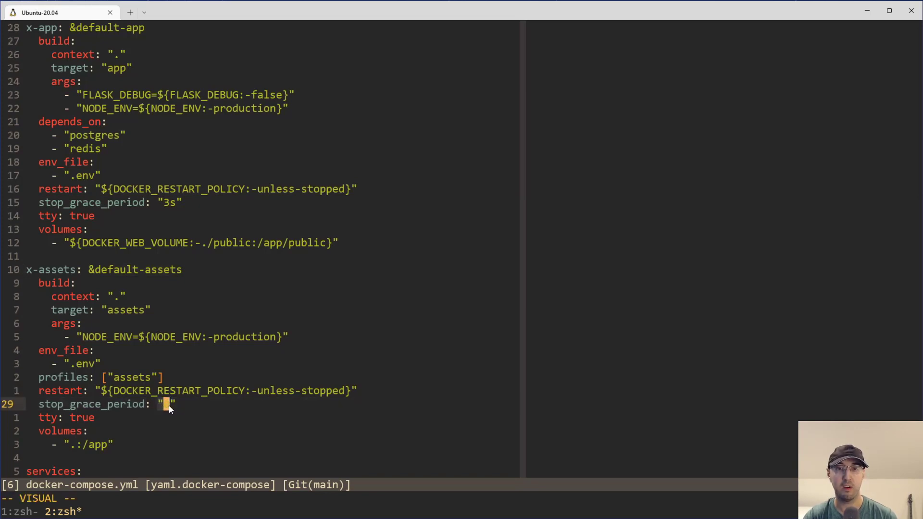
text(0)
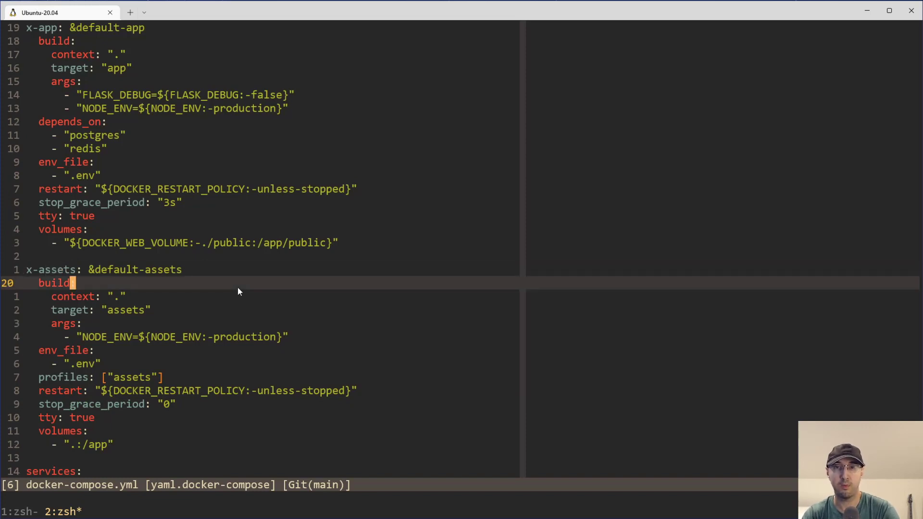
mouse_move(218, 313)
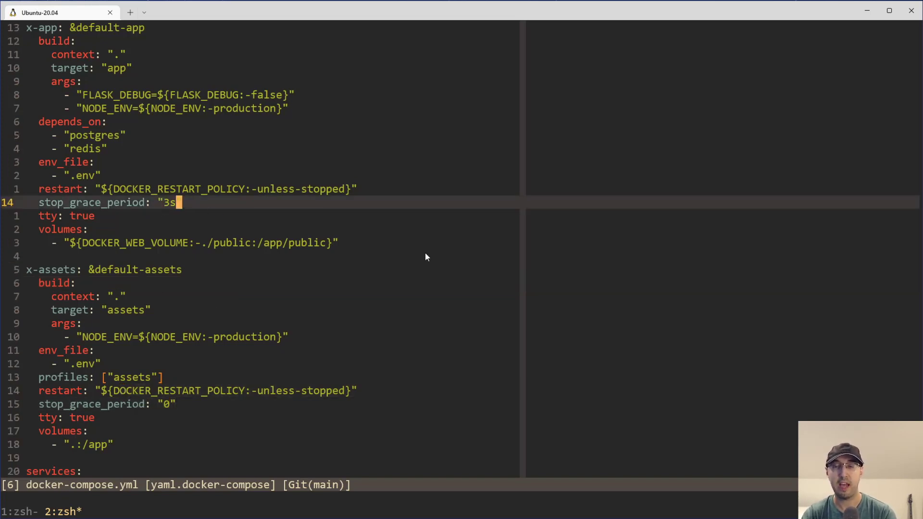
mouse_move(414, 246)
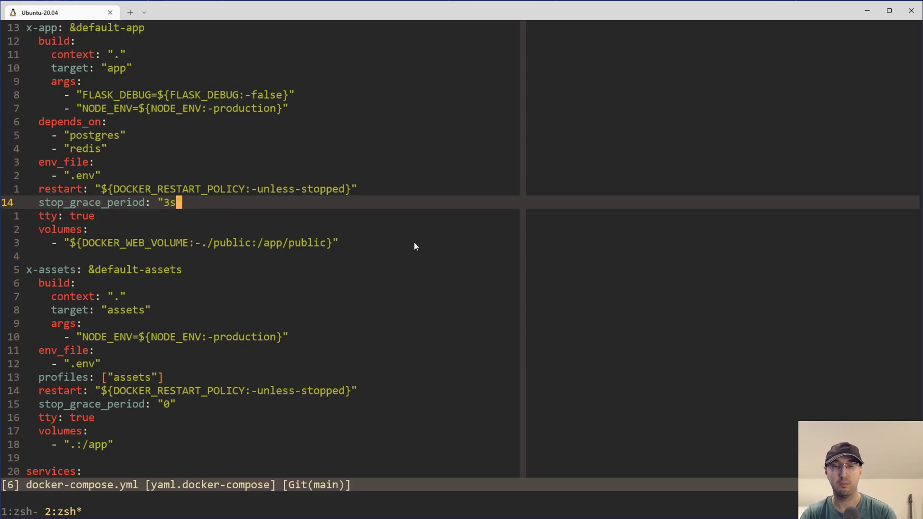
mouse_move(398, 250)
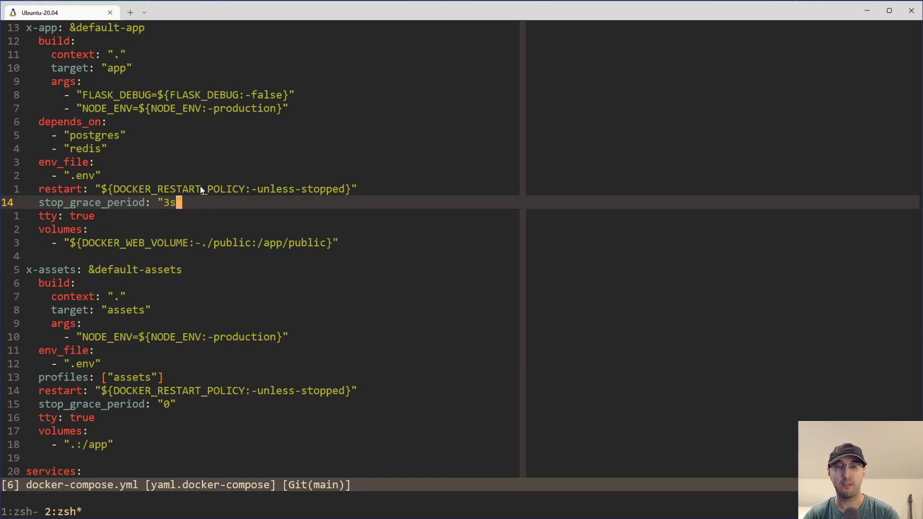
scroll(down, 3)
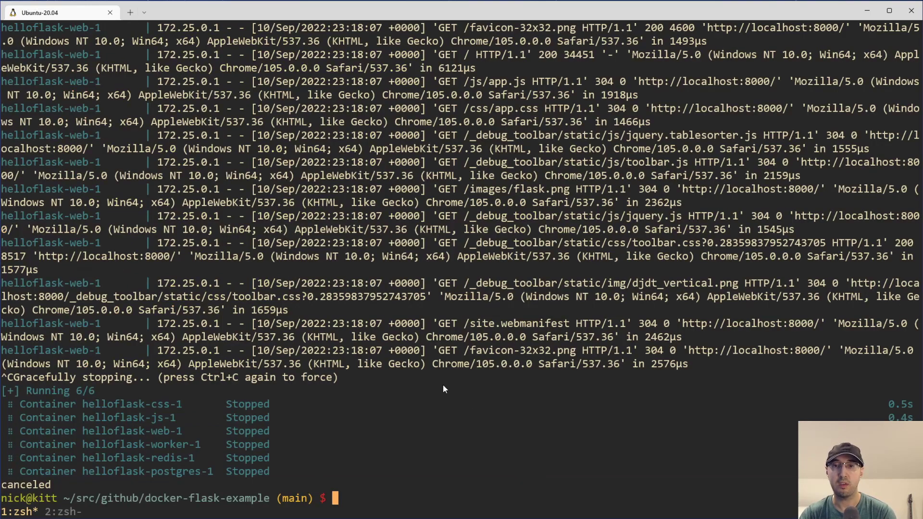
mouse_move(469, 403)
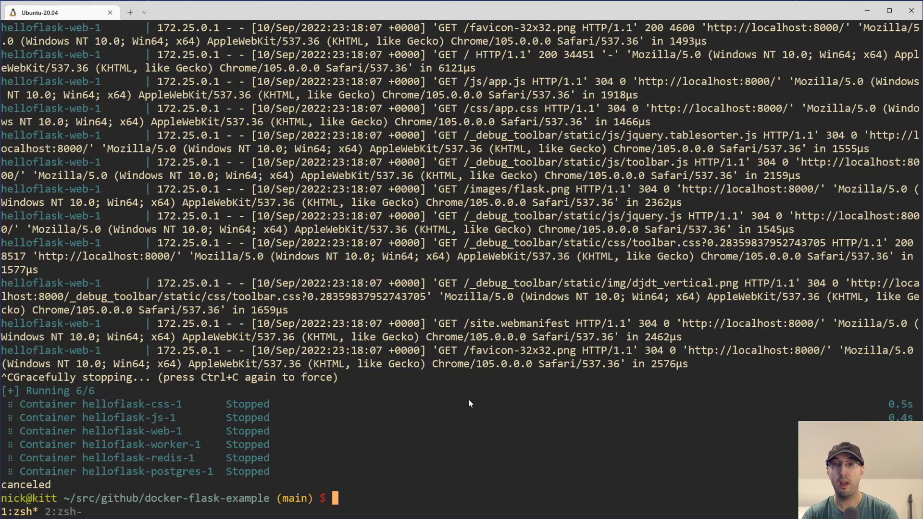
mouse_move(453, 397)
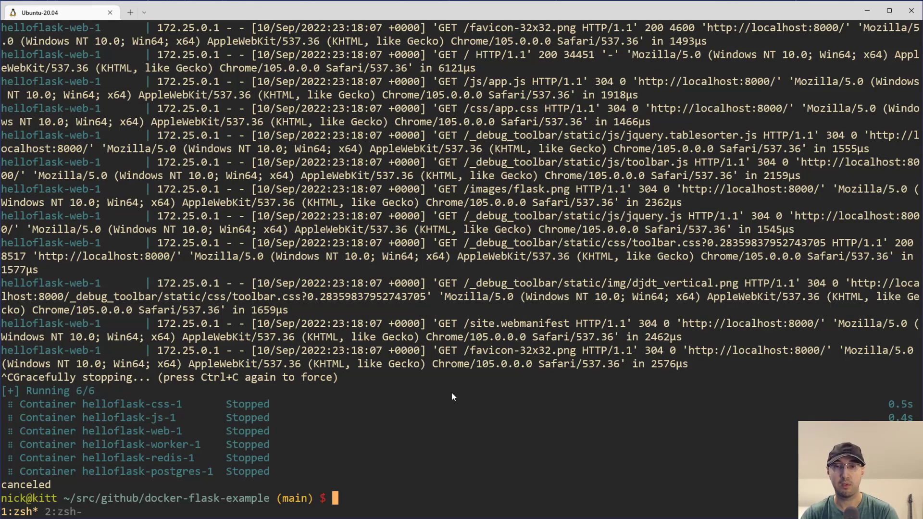
mouse_move(383, 412)
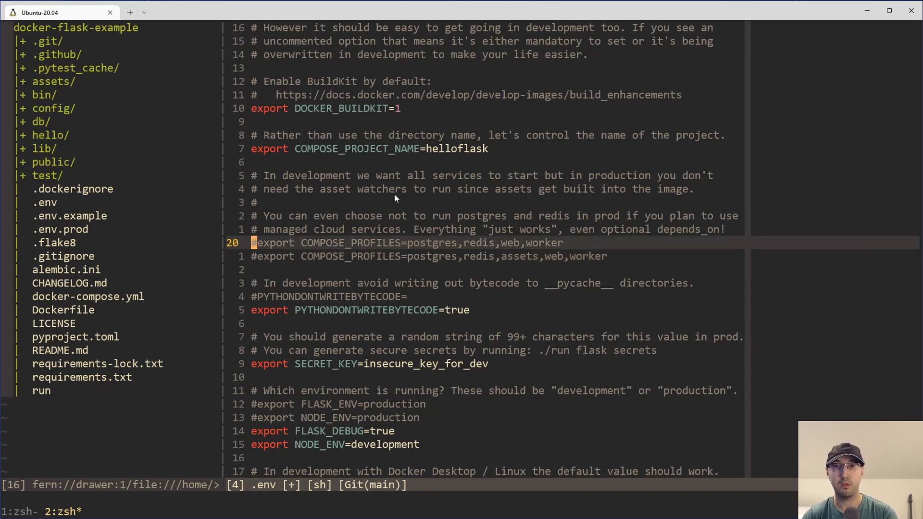
mouse_move(415, 189)
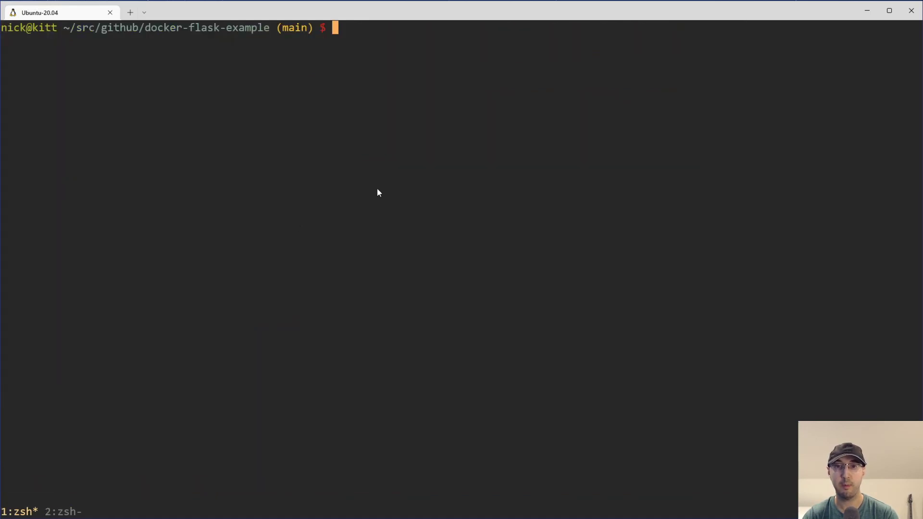
Step: Bring up postgres, redis, web and worker until the worker reports ready, then stop them
text(docker compose up)
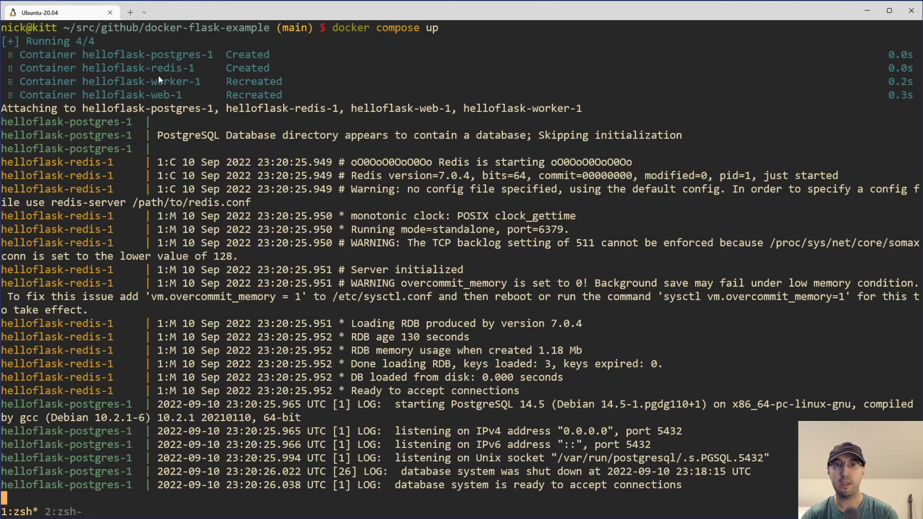
scroll(down, 3)
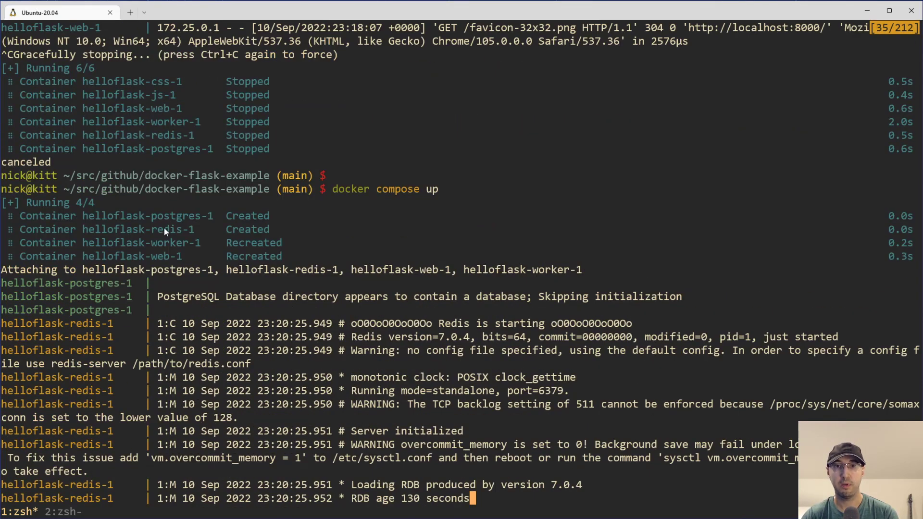
mouse_move(158, 126)
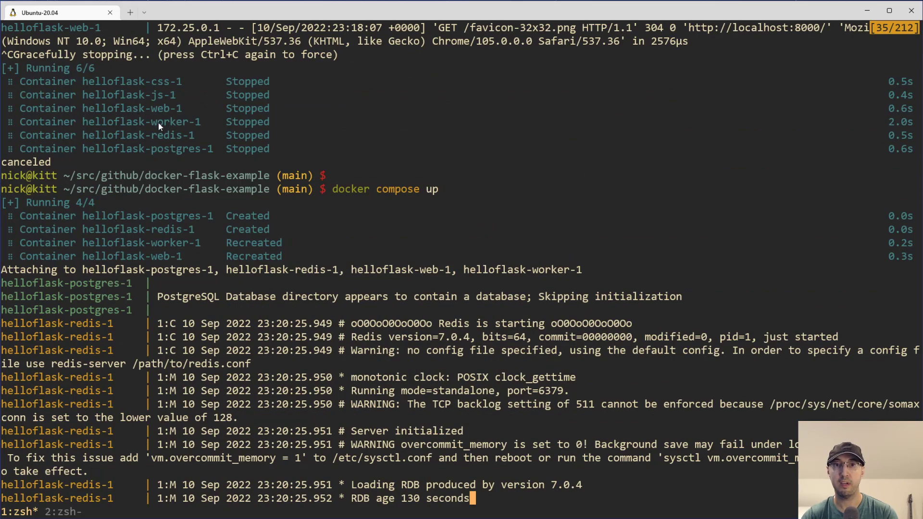
mouse_move(370, 169)
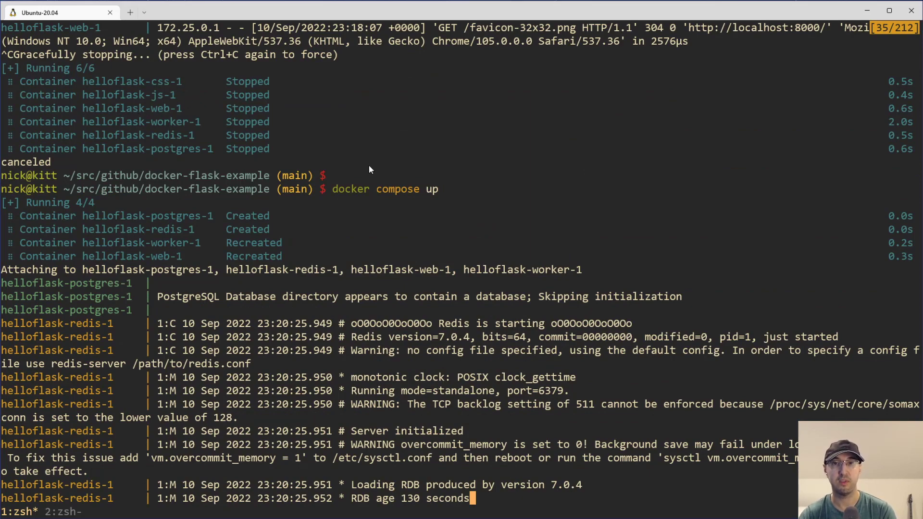
scroll(down, 3)
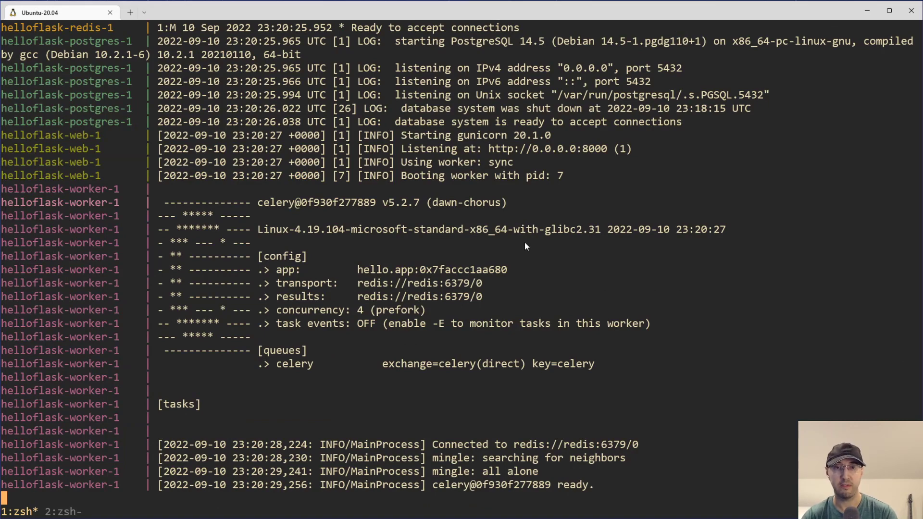
key(ctrl+c)
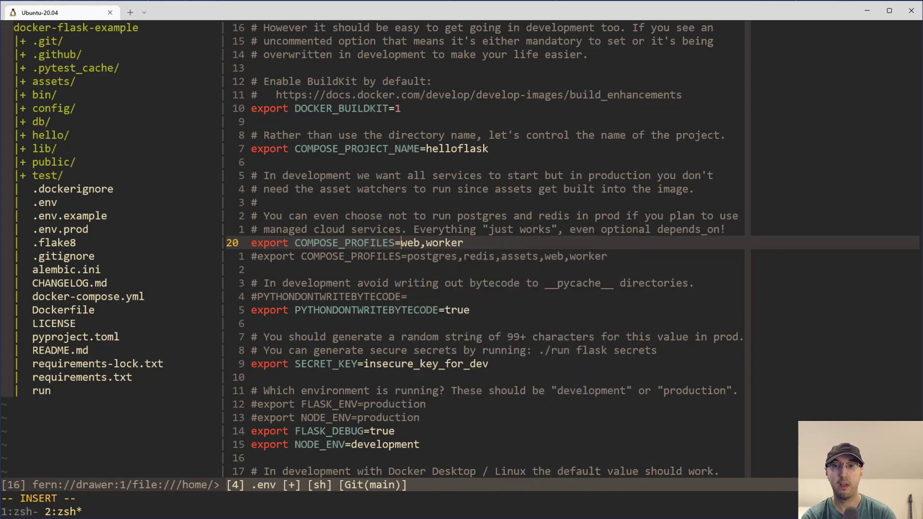
Step: Save .env with COMPOSE_PROFILES=web,worker uncommented and return to the shell window
key(Escape)
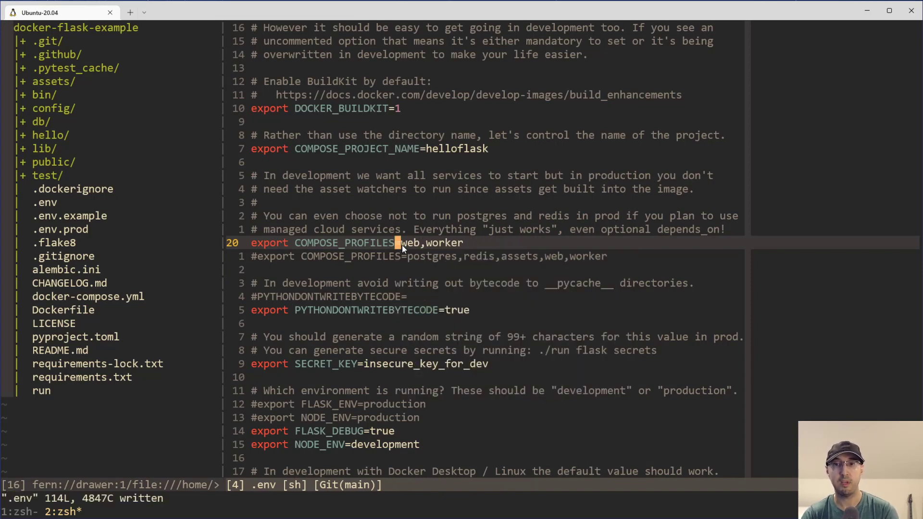
key(ctrl+c)
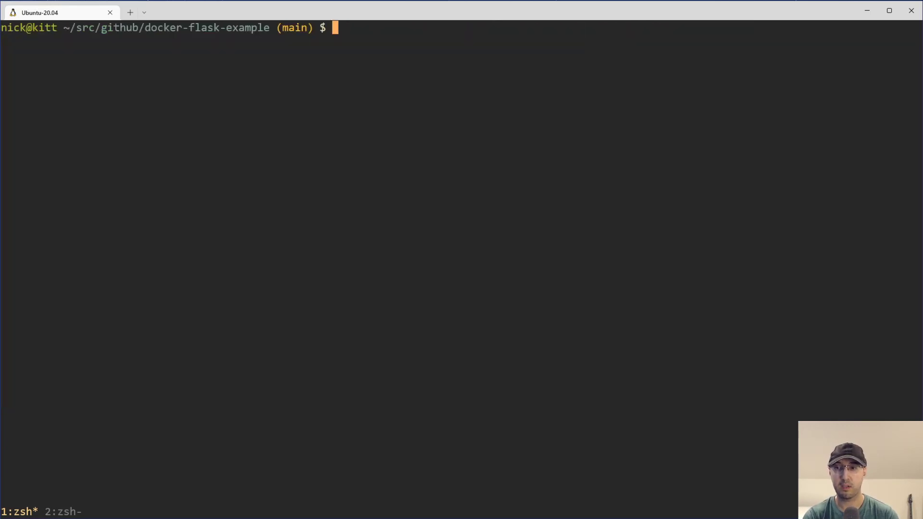
Step: Run `docker compose up` so only web and worker start, worker failing to reach redis, then return to .env
text(docker compose up)
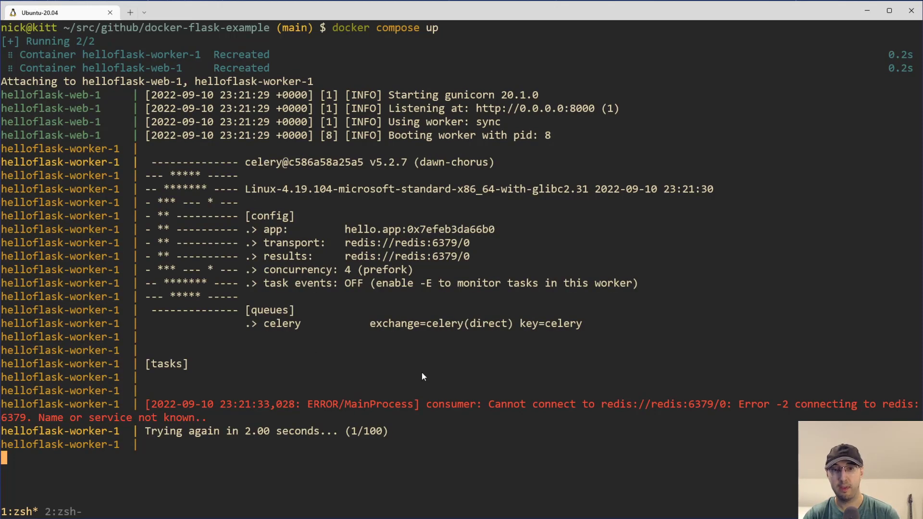
mouse_move(150, 326)
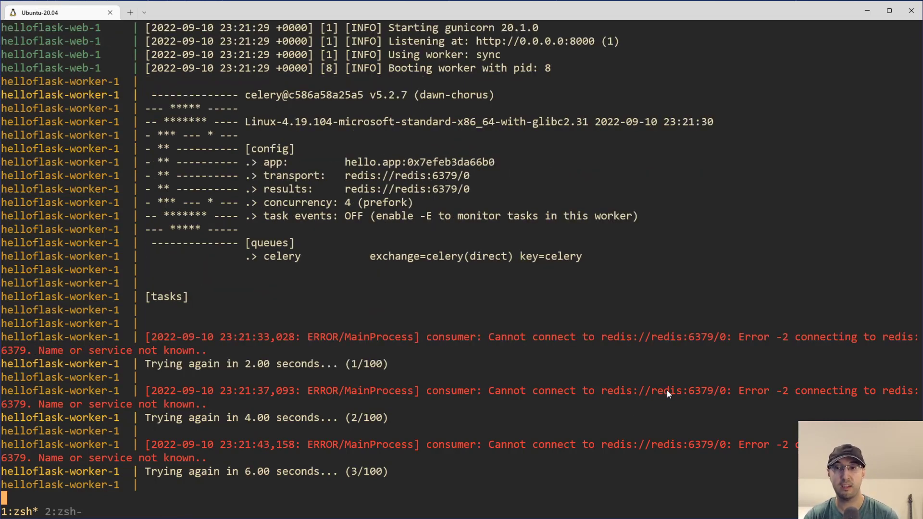
mouse_move(595, 353)
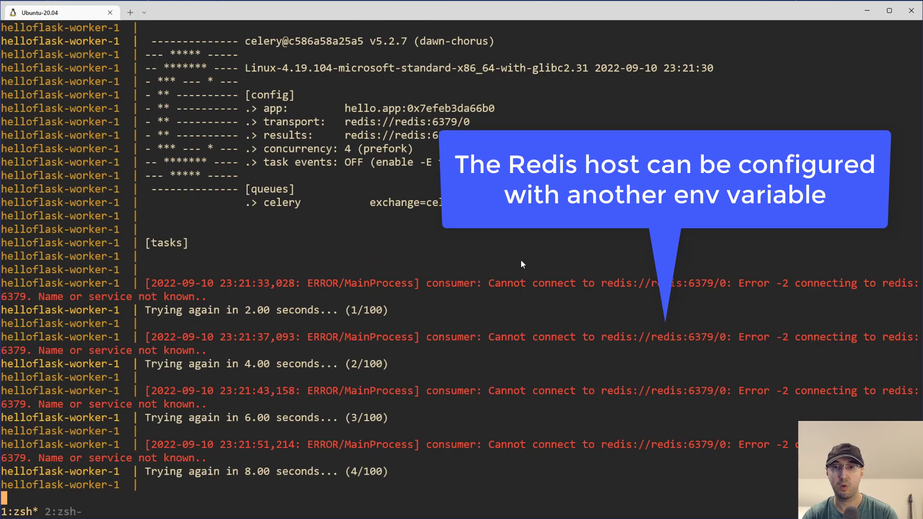
key(ctrl+c)
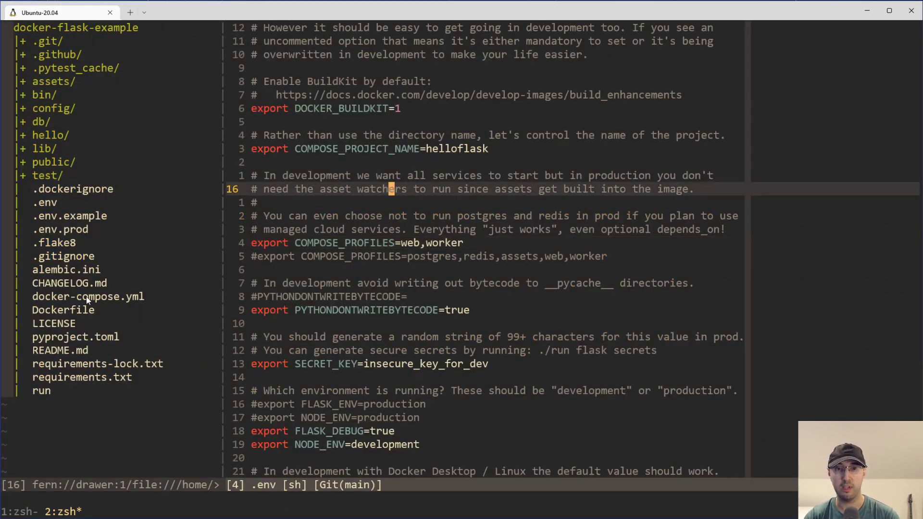
Step: View docker-compose.yml's x-app block in Vim before returning toward the zsh prompt
click(87, 296)
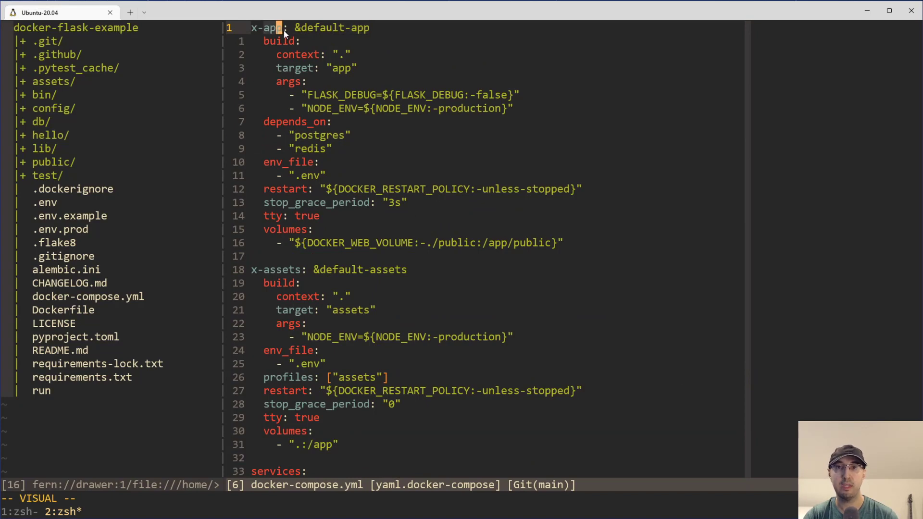
scroll(down, 3)
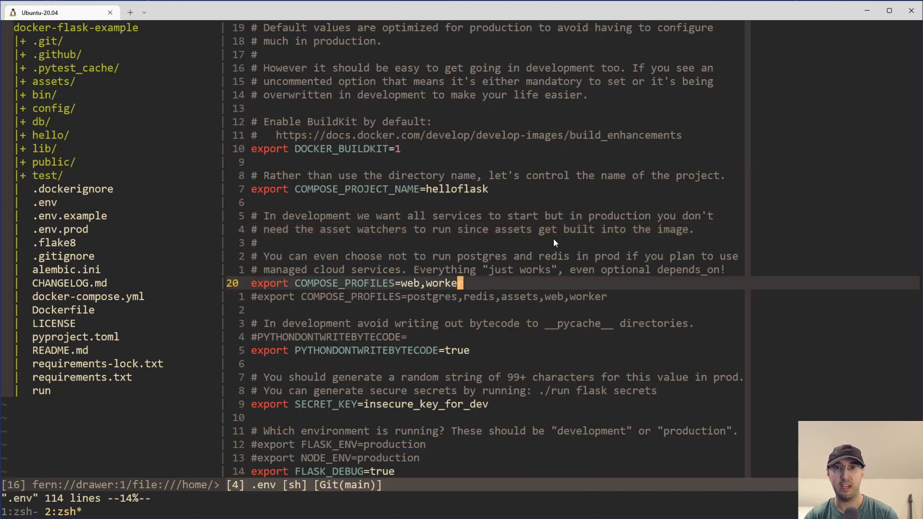
mouse_move(592, 237)
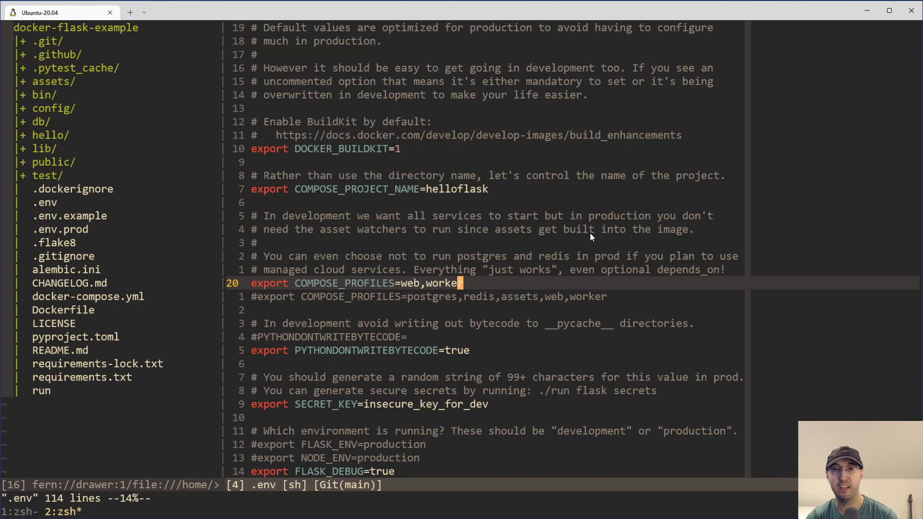
mouse_move(596, 237)
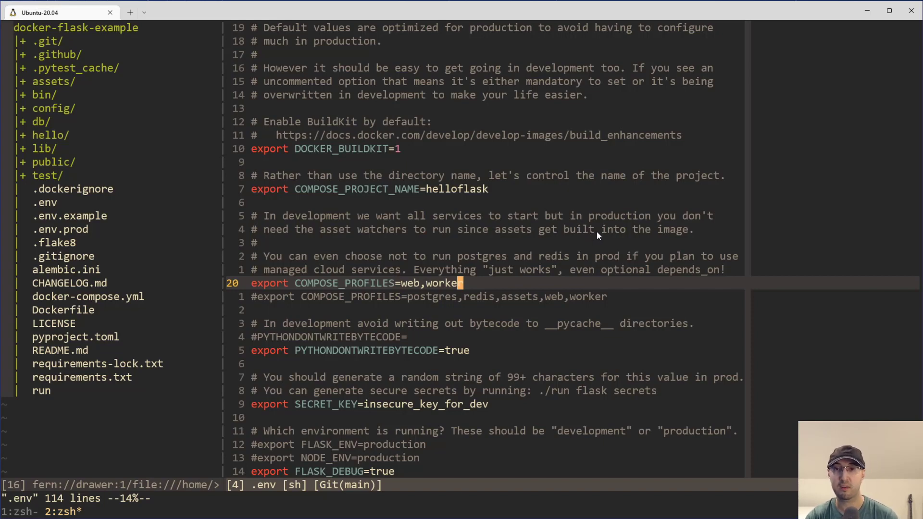
mouse_move(596, 234)
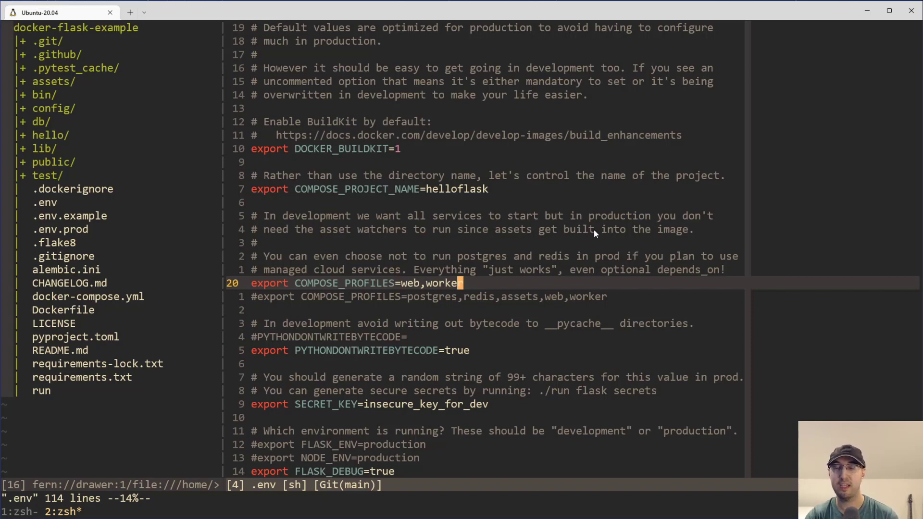
mouse_move(476, 255)
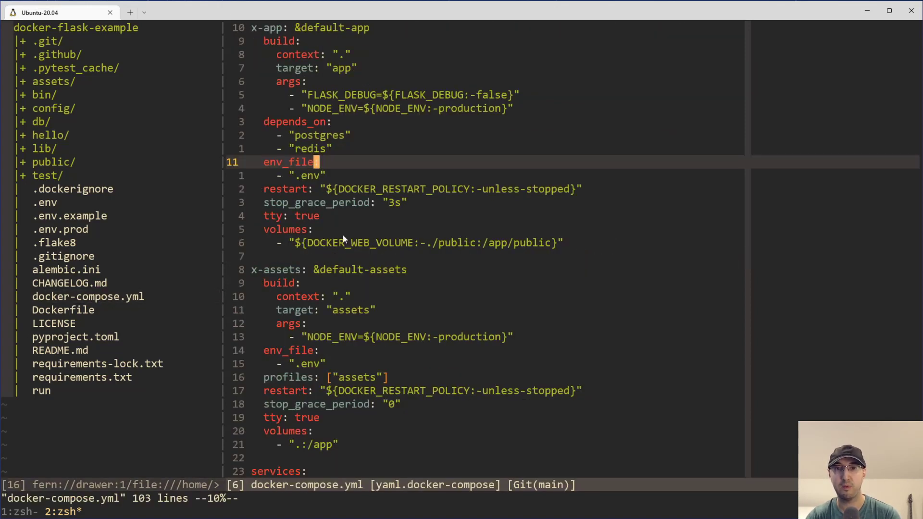
mouse_move(342, 146)
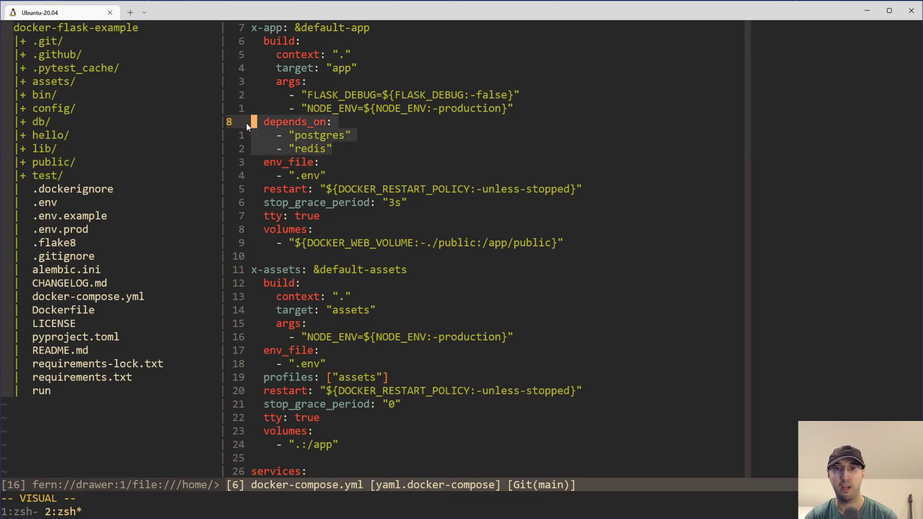
mouse_move(289, 131)
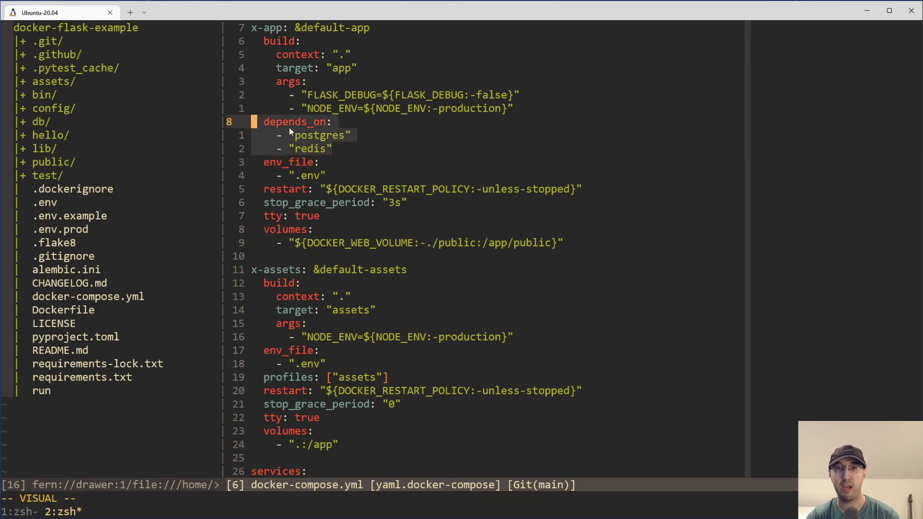
mouse_move(417, 130)
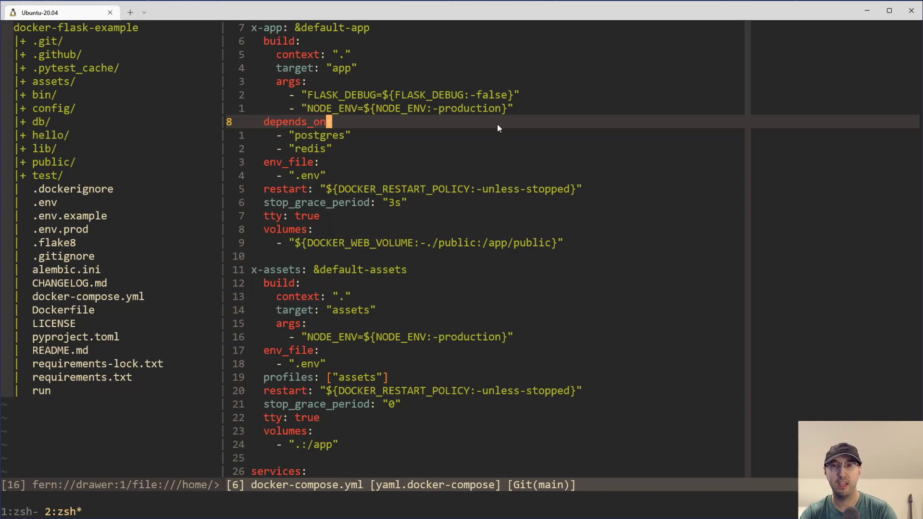
mouse_move(507, 143)
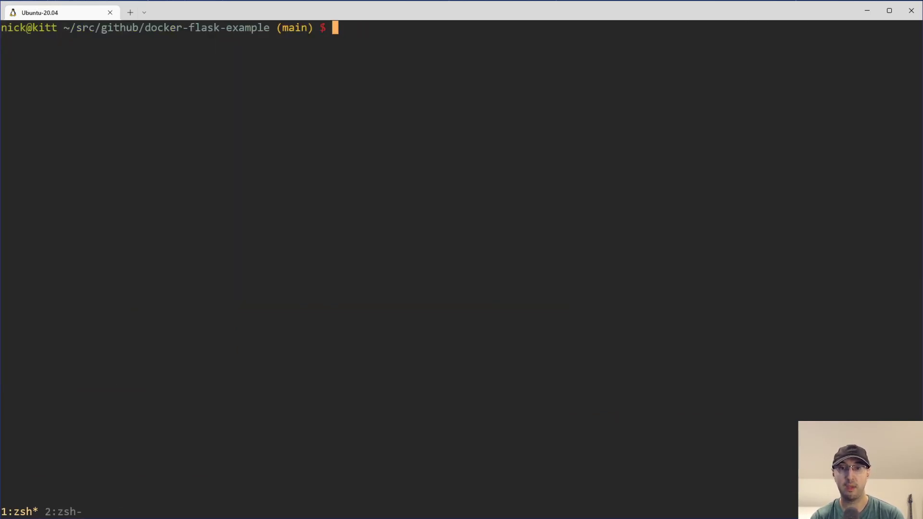
Step: Run docker compose up to start all six helloflask containers, then stop them with Ctrl+C
text(docker compose up)
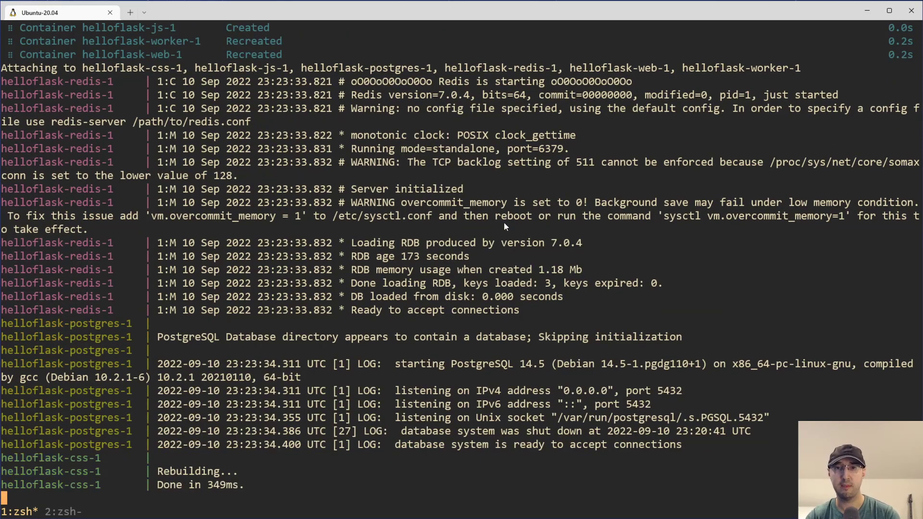
key(ctrl+c)
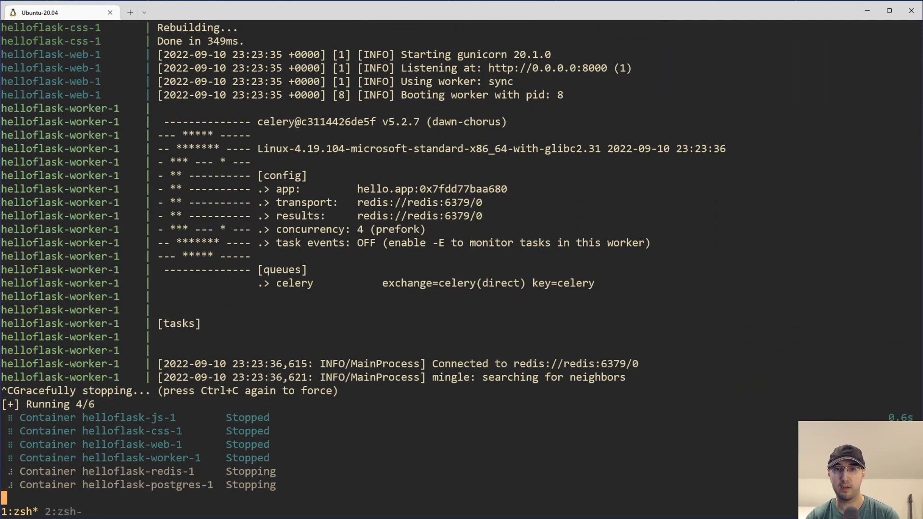
text(docker compose up)
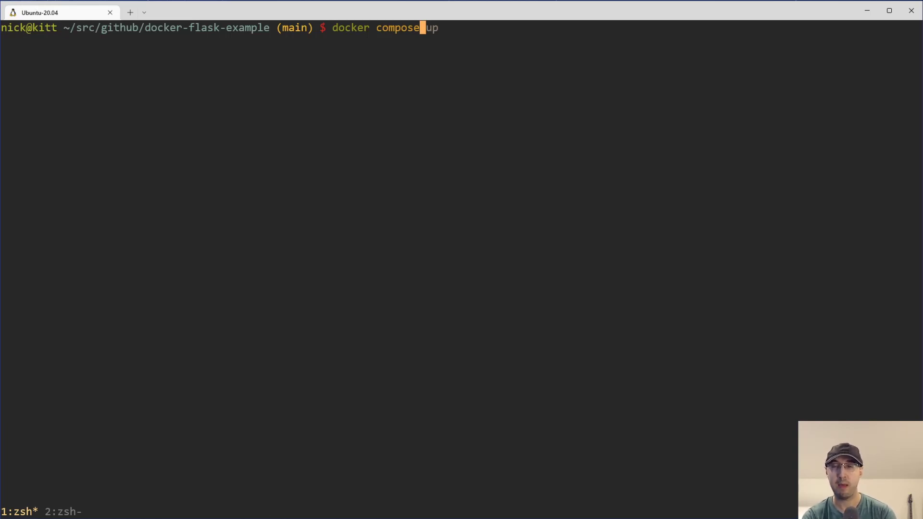
Step: Run docker compose --profile web config to print the resolved configuration for the web profile
text(--profile)
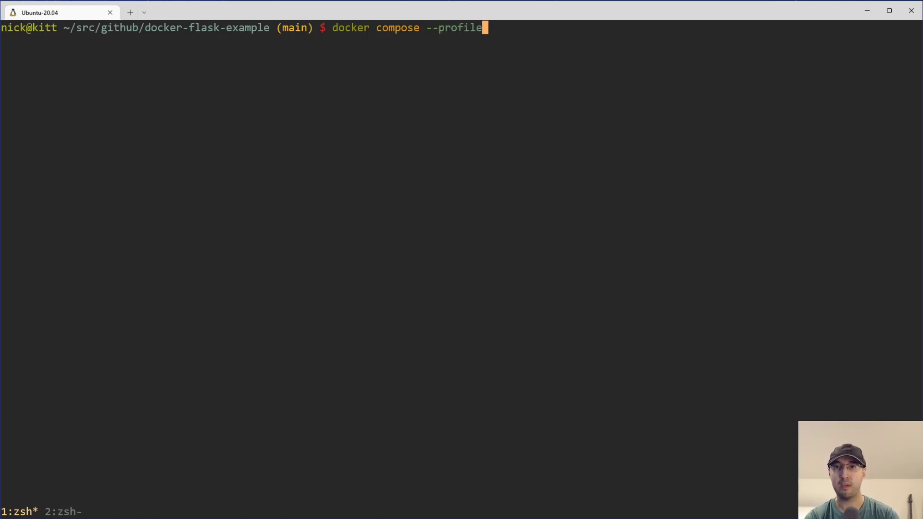
text(web,worker,)
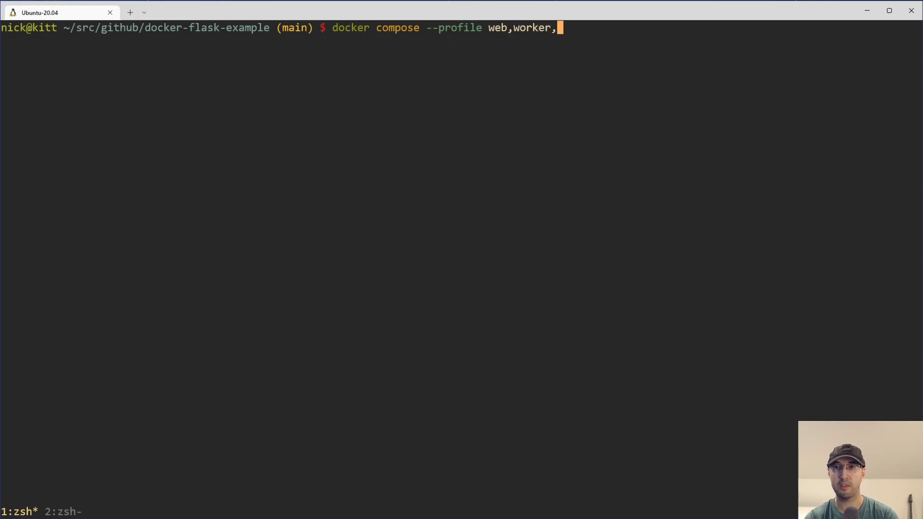
text(up)
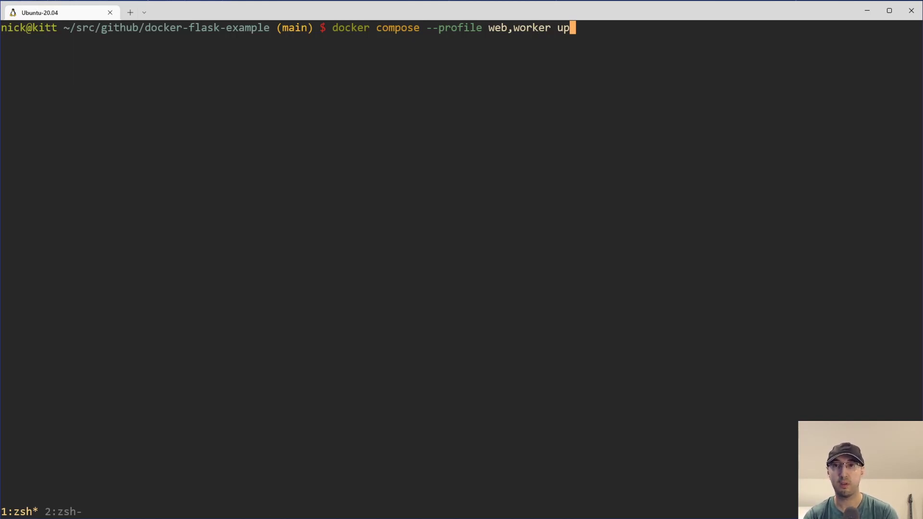
key(BackSpace)
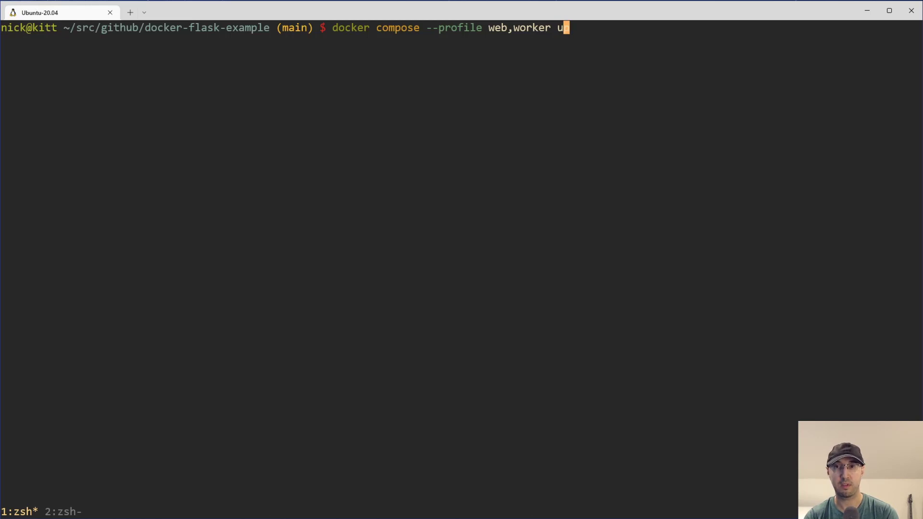
text(p)
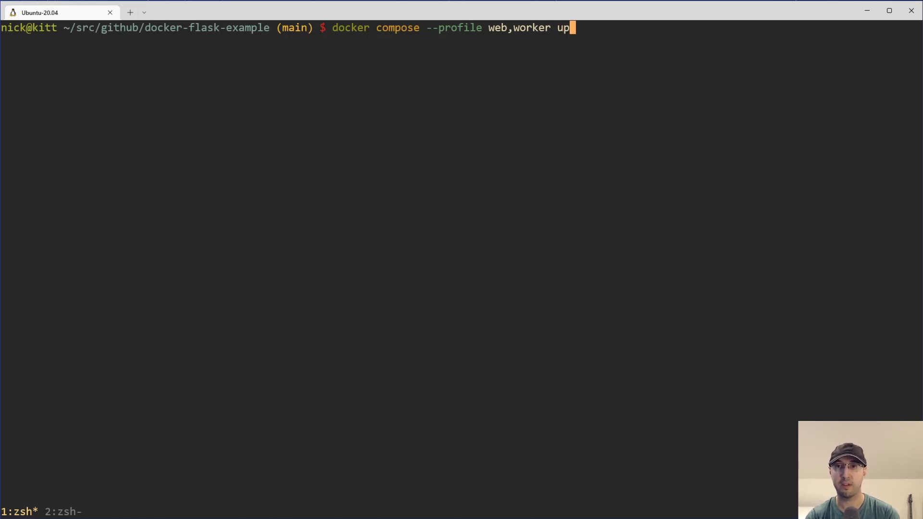
text(config)
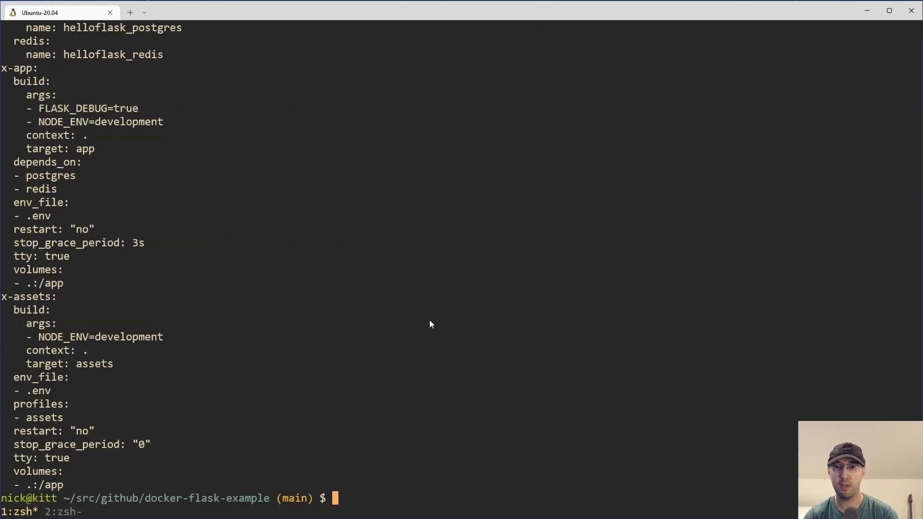
text(docker compose --profile web config)
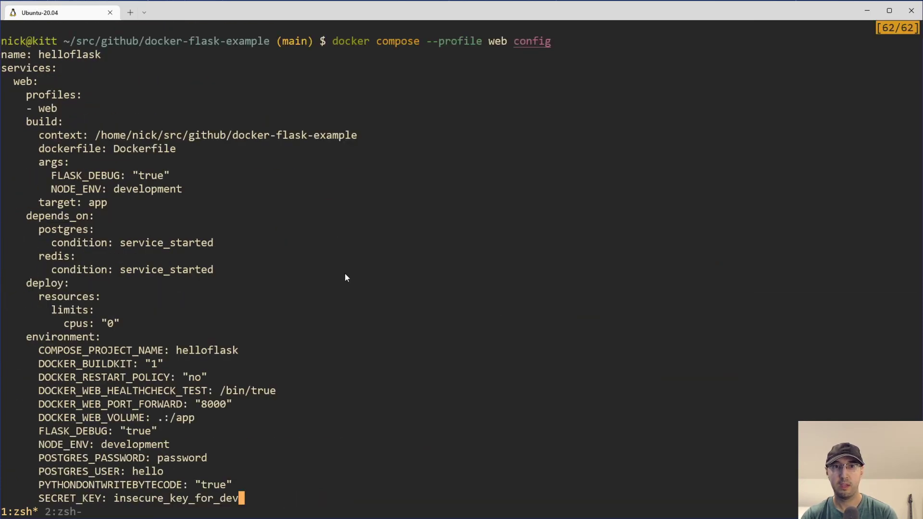
mouse_move(362, 235)
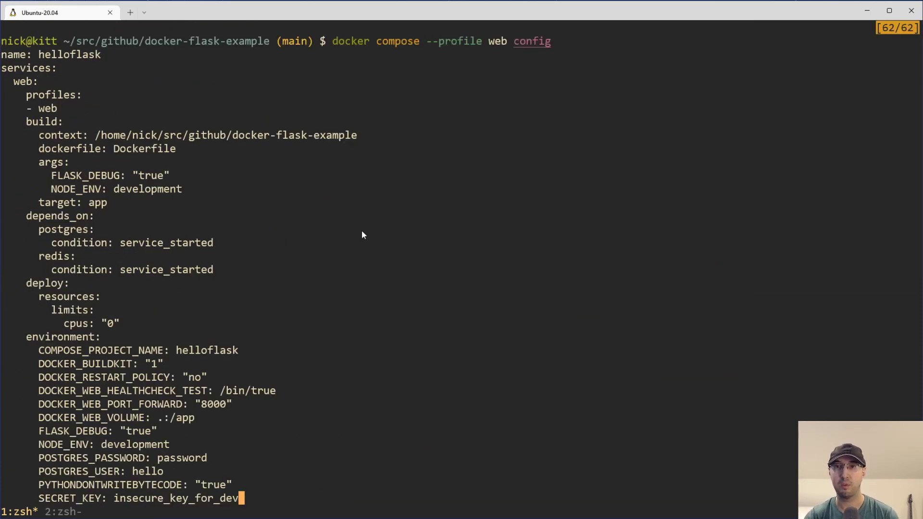
mouse_move(18, 88)
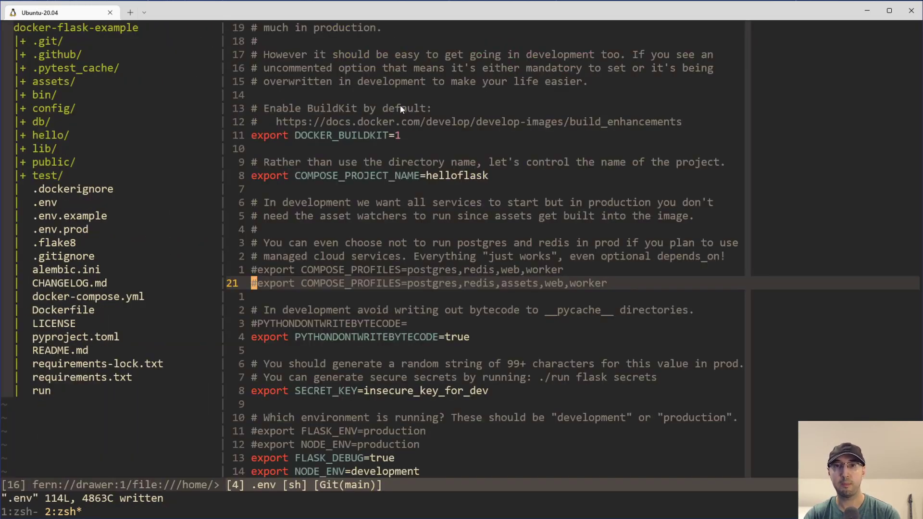
mouse_move(480, 222)
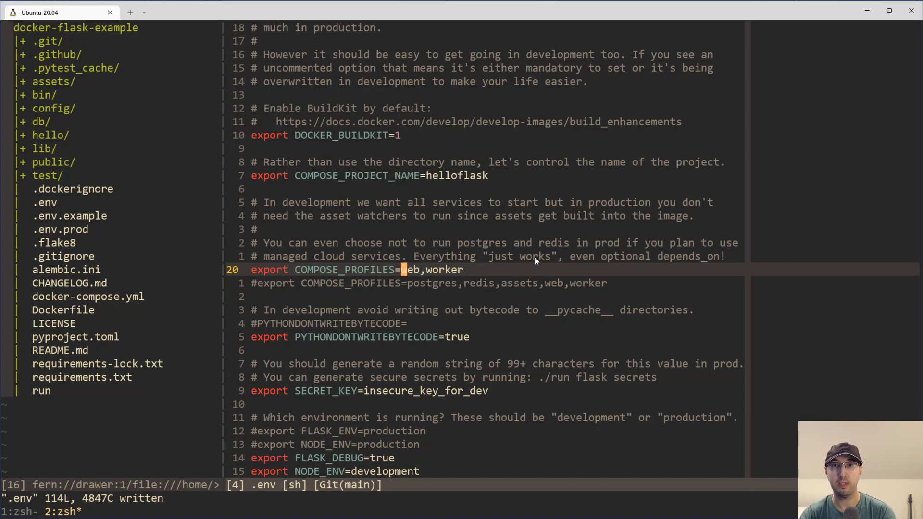
mouse_move(435, 272)
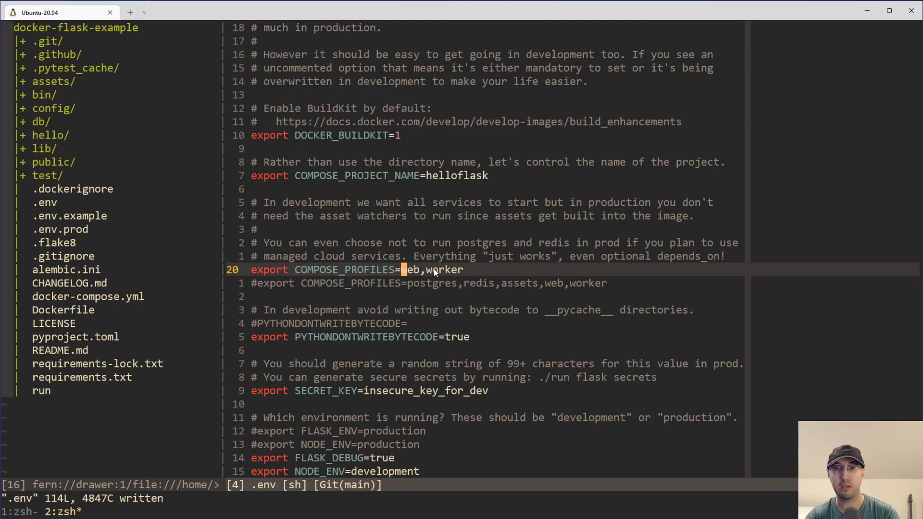
Step: Move to the end of the COMPOSE_PROFILES line in .env to set it to web,worker
key(v)
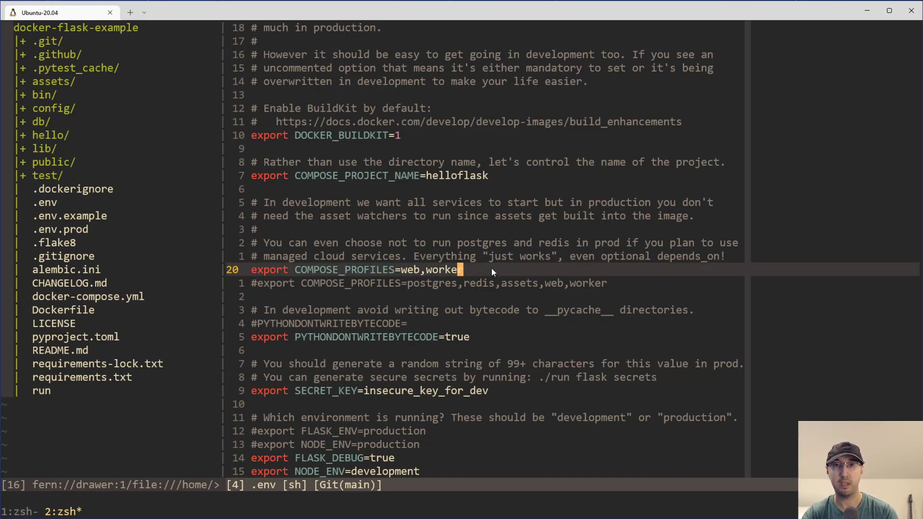
mouse_move(711, 272)
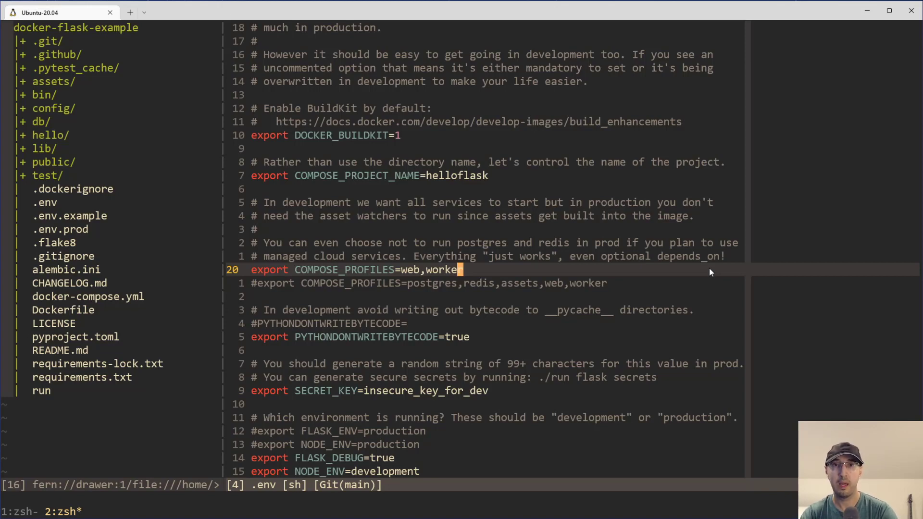
mouse_move(655, 277)
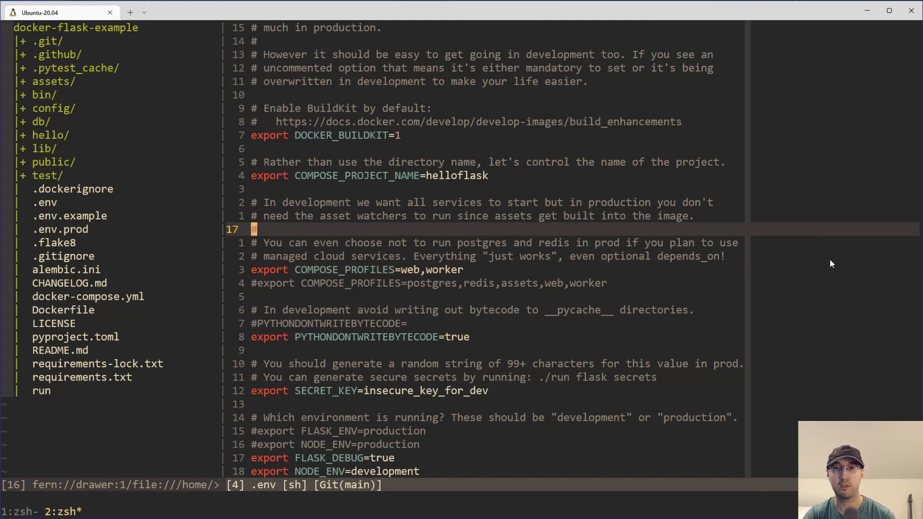
mouse_move(820, 263)
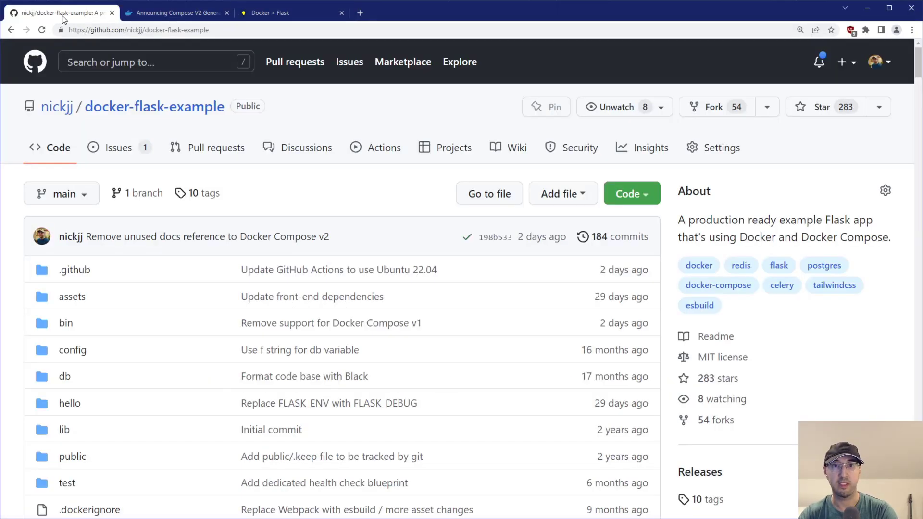
scroll(down, 3)
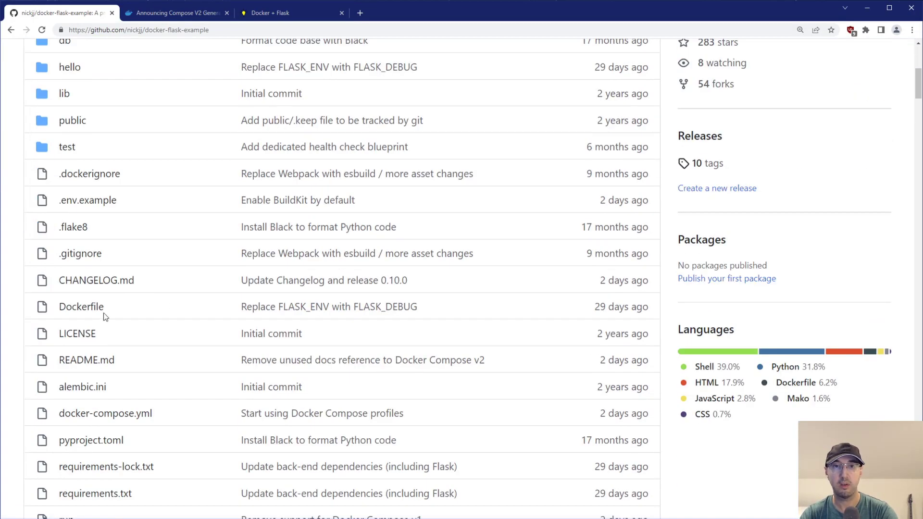
click(105, 413)
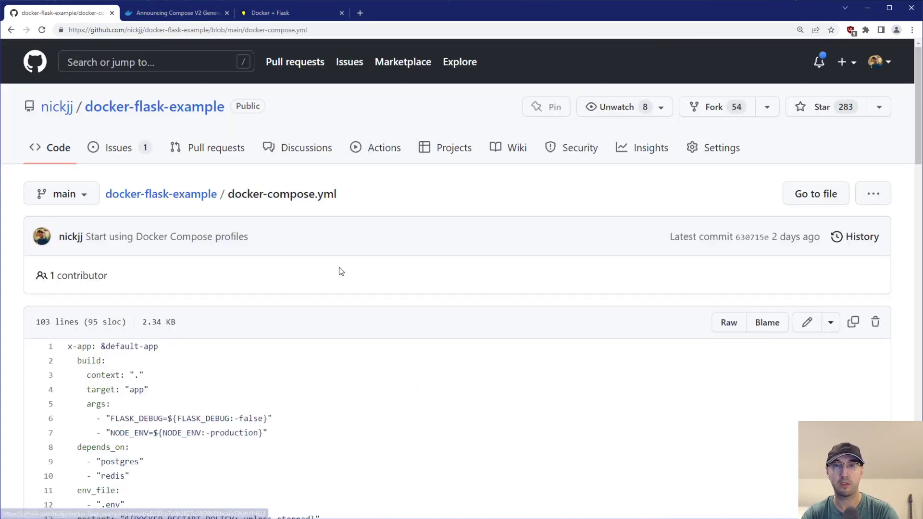
scroll(down, 3)
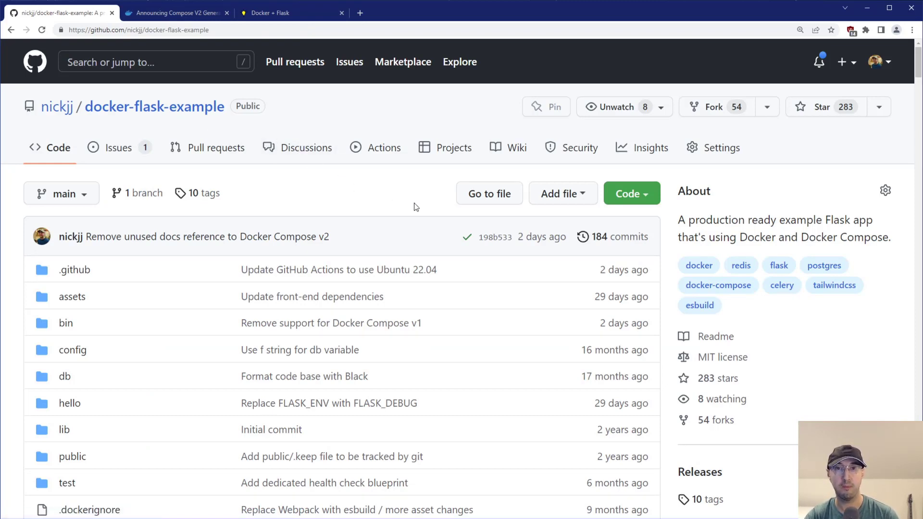
mouse_move(420, 199)
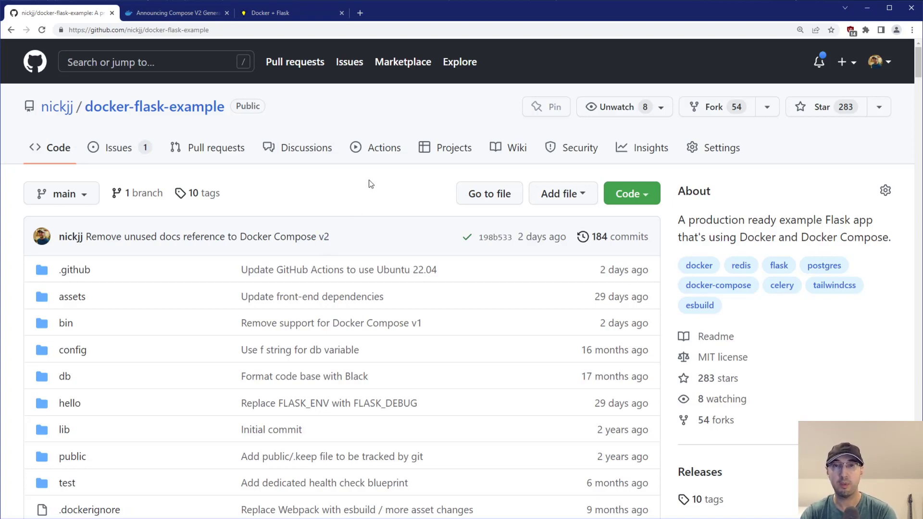
mouse_move(378, 201)
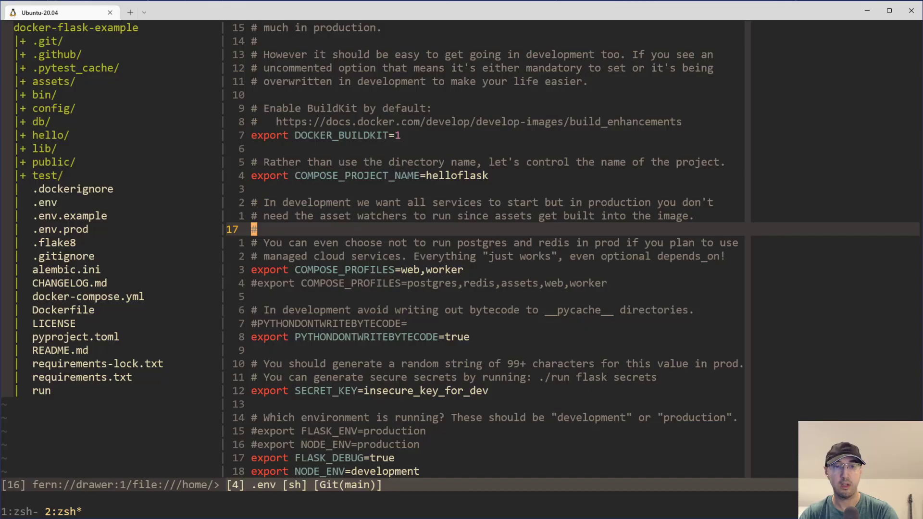
Step: Return to Vim in the terminal showing docker-compose.yml's postgres and redis services with their profiles
click(87, 296)
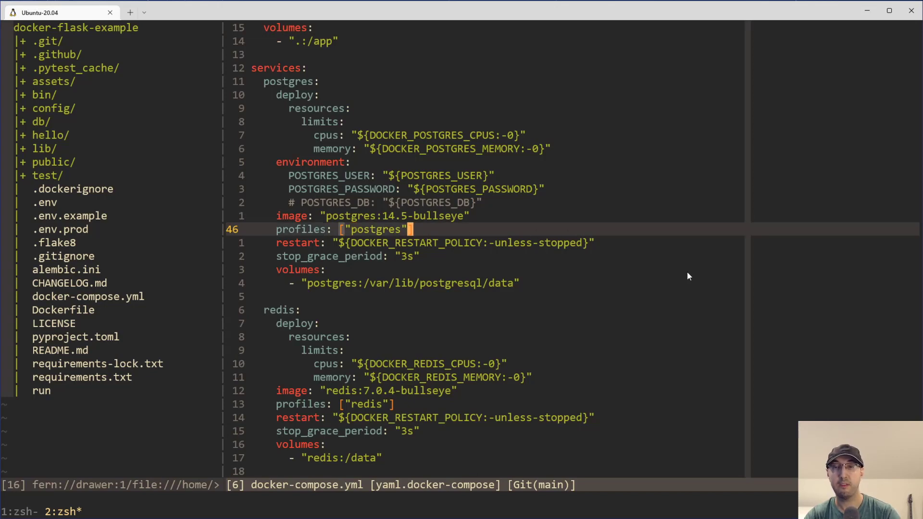
mouse_move(702, 283)
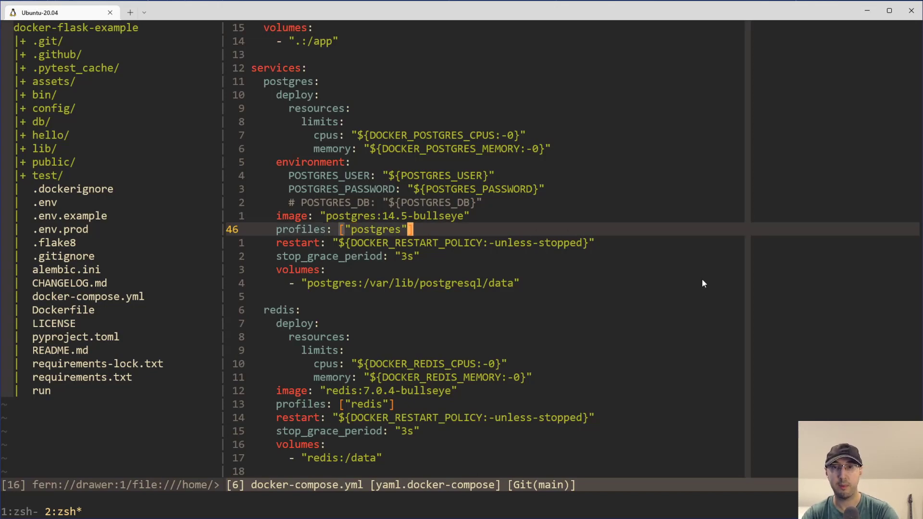
mouse_move(706, 283)
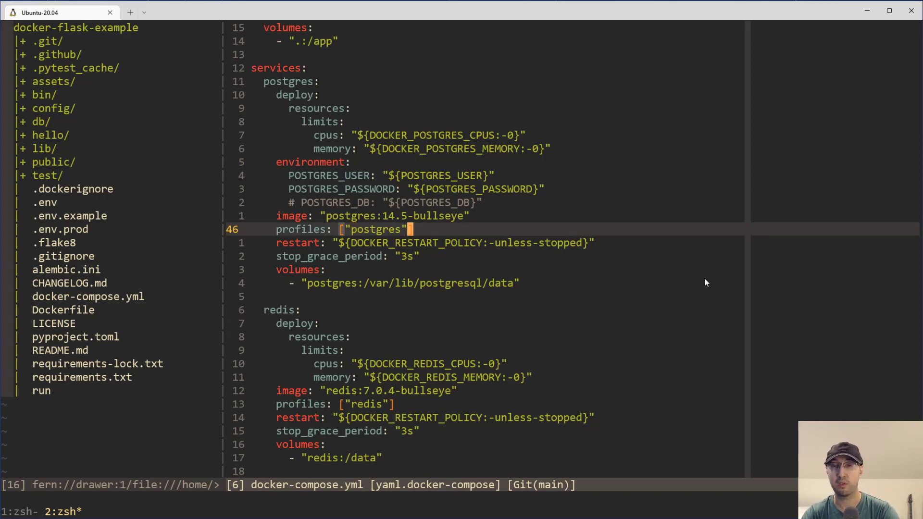